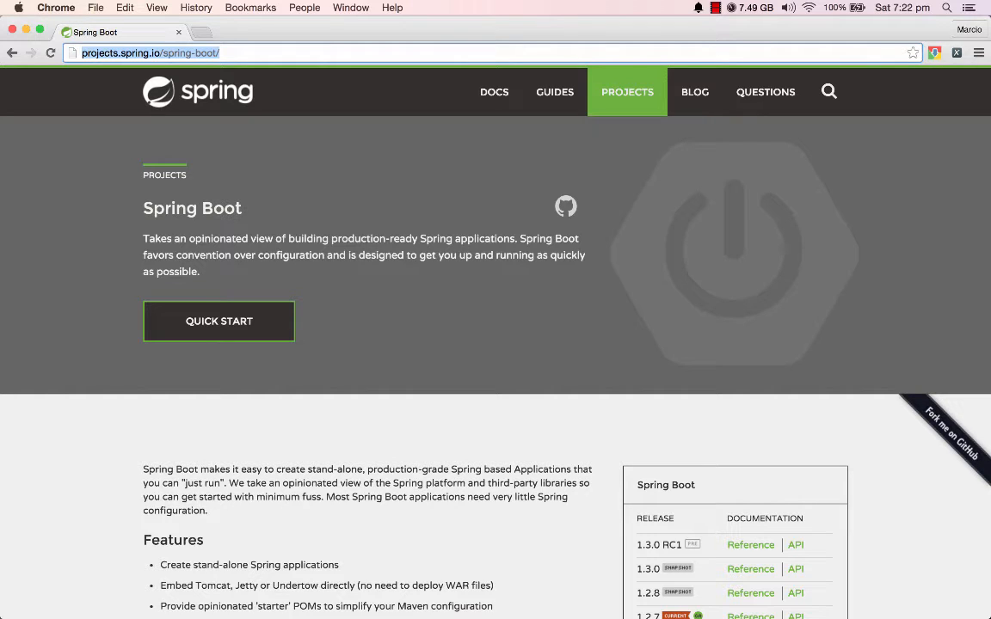
Review the Spring Boot task list and select the whole Maven archetype command line to copy.
key(cmd+tab)
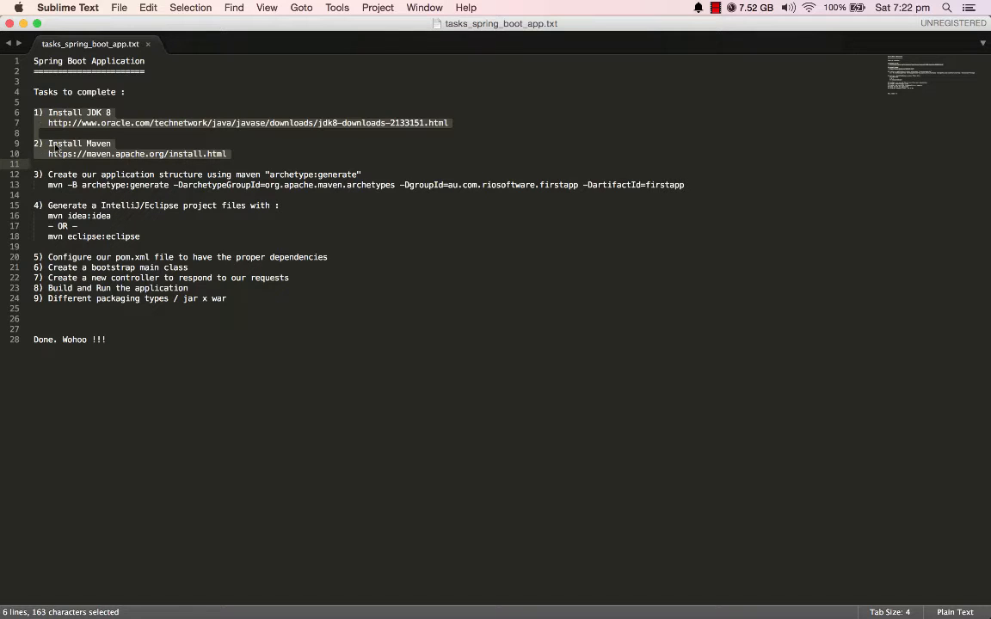
click(54, 155)
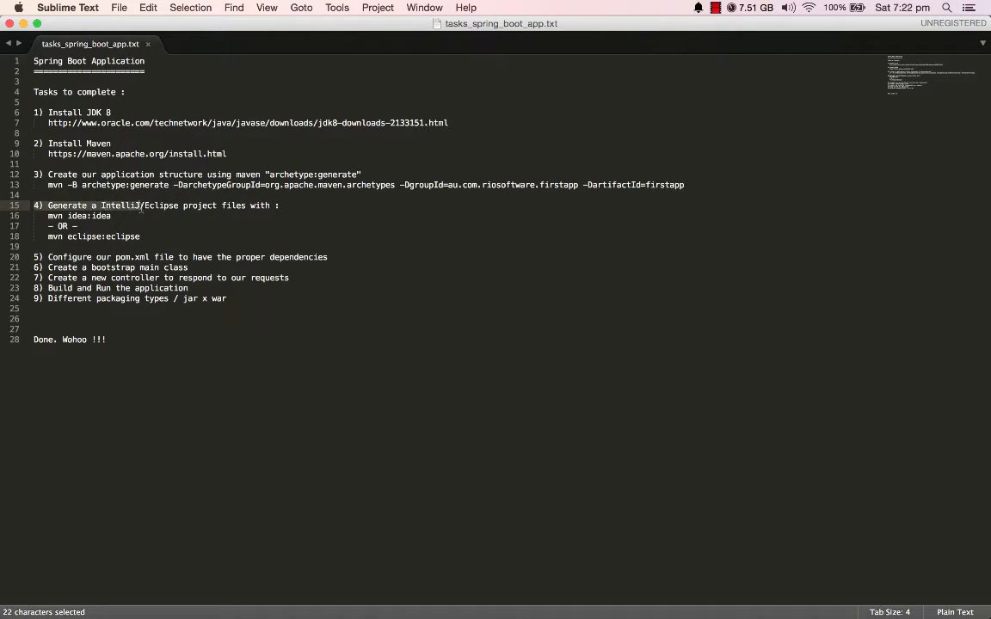
click(113, 216)
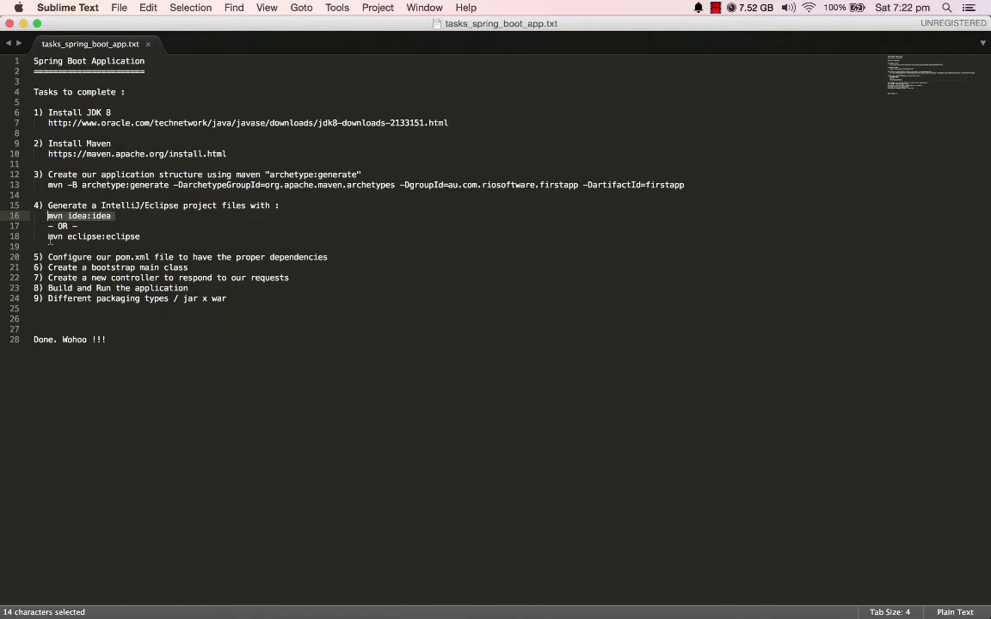
click(49, 237)
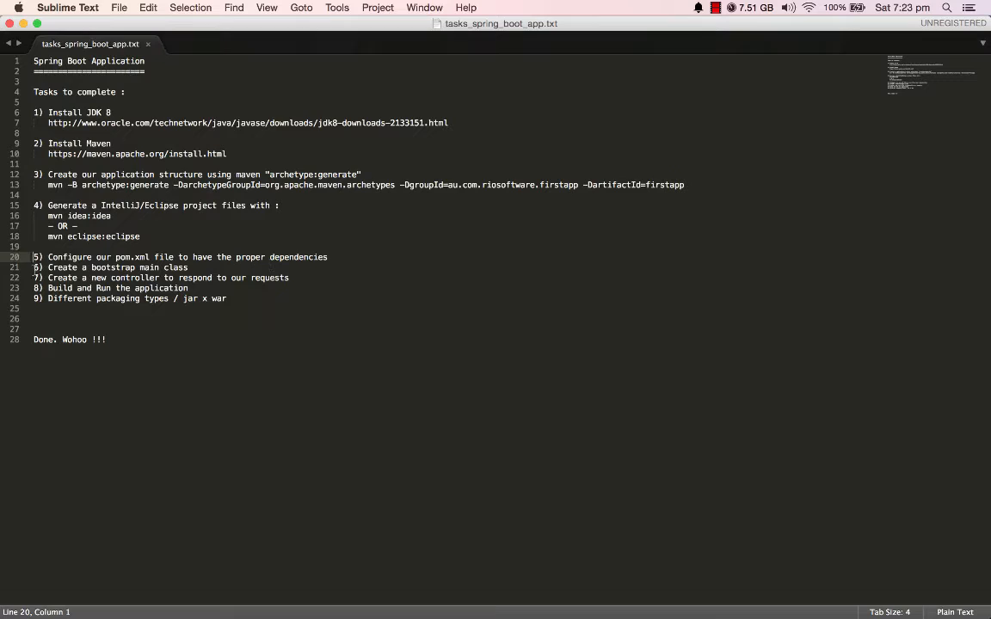
triple_click(117, 267)
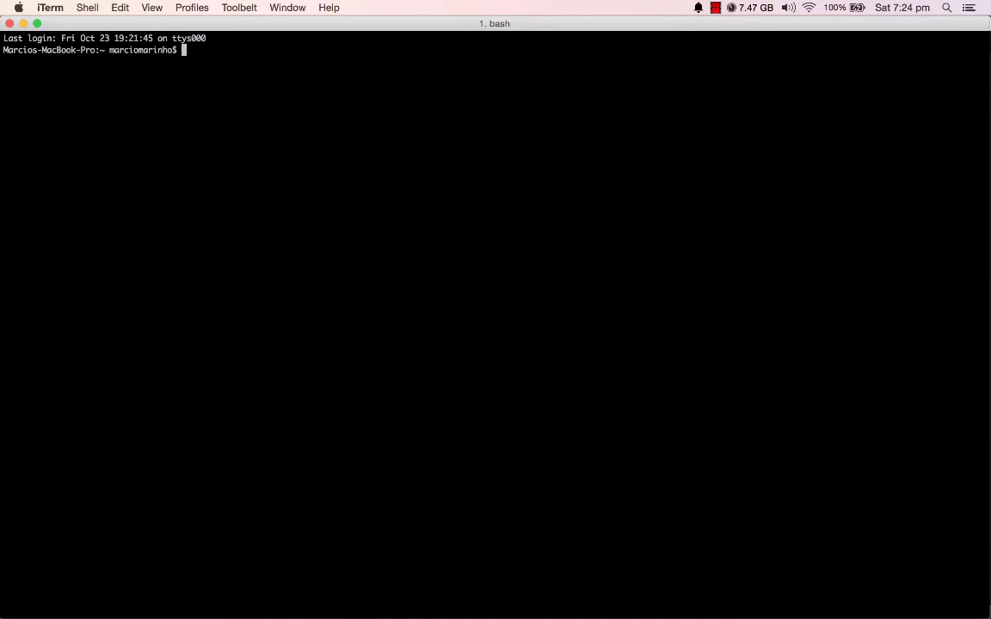
In iTerm, change into projects/training and run the archetype command to generate firstapp.
text(cd projects/)
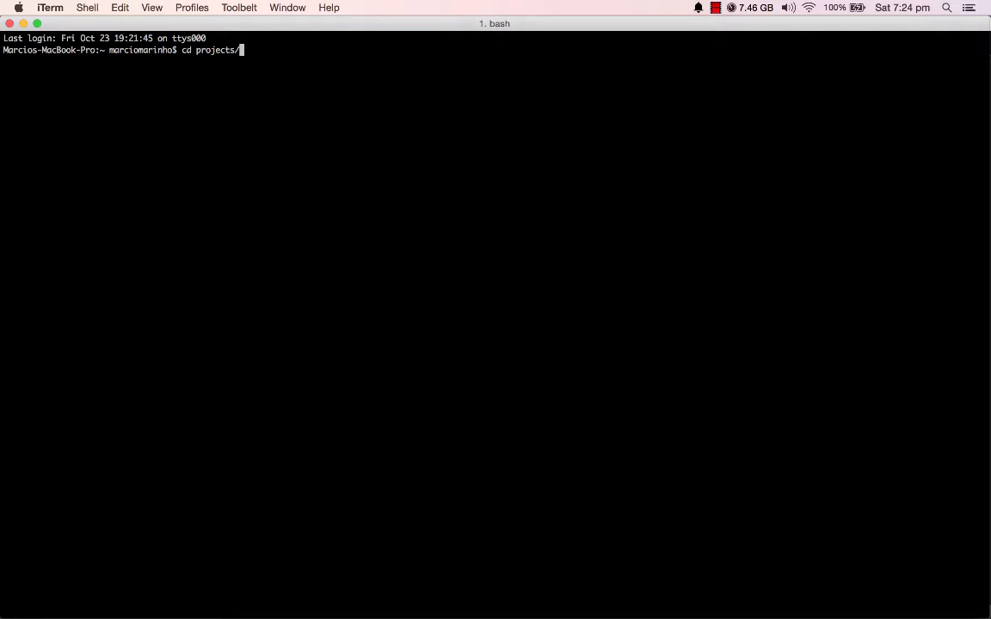
text(tri)
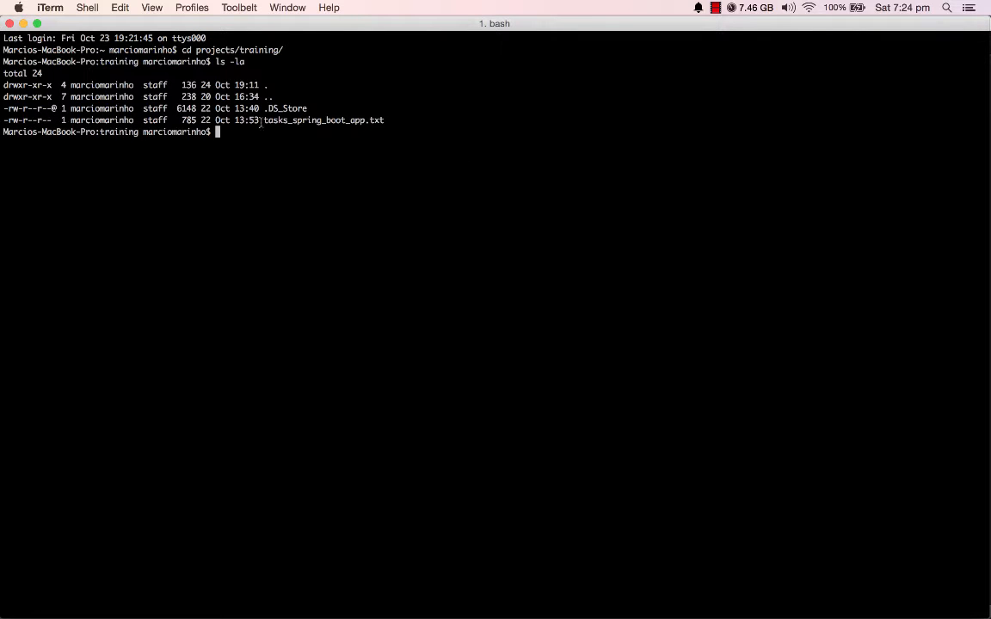
double_click(323, 121)
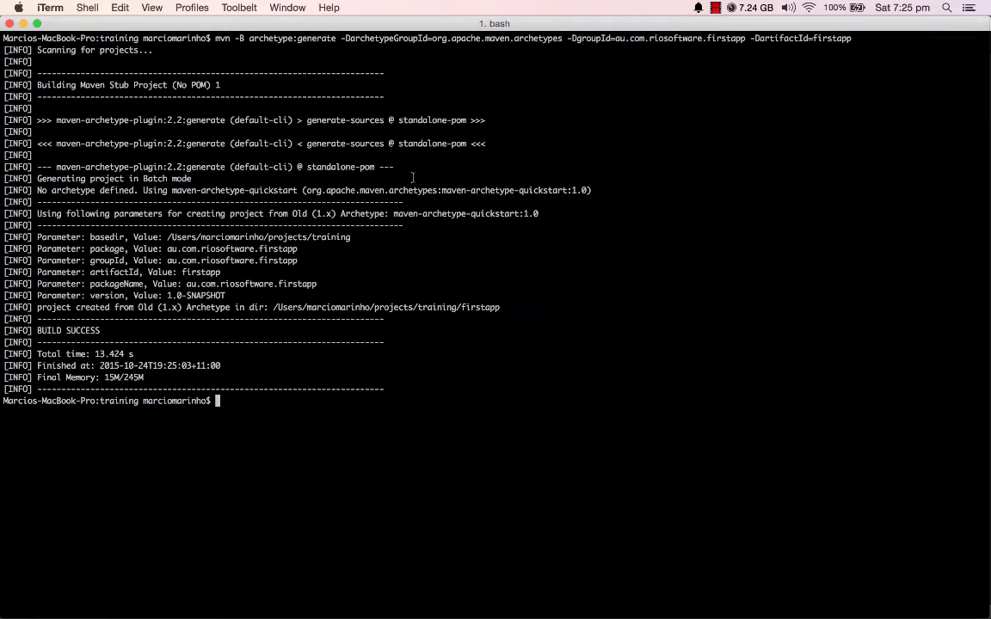
Change into firstapp, run mvn idea:idea to generate IntelliJ files, and list the folder contents.
text(ls -la)
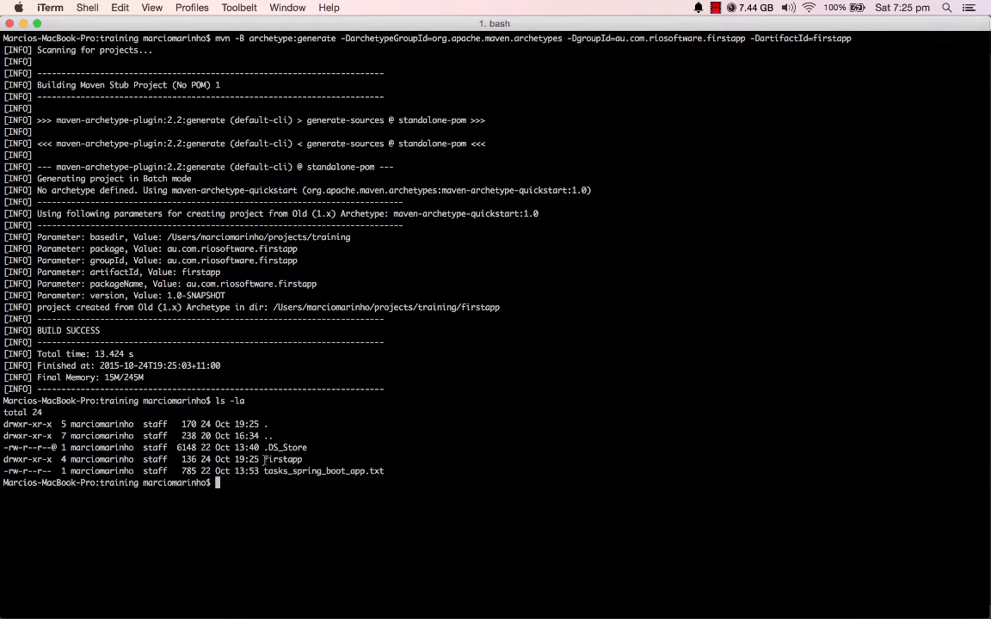
text(cd)
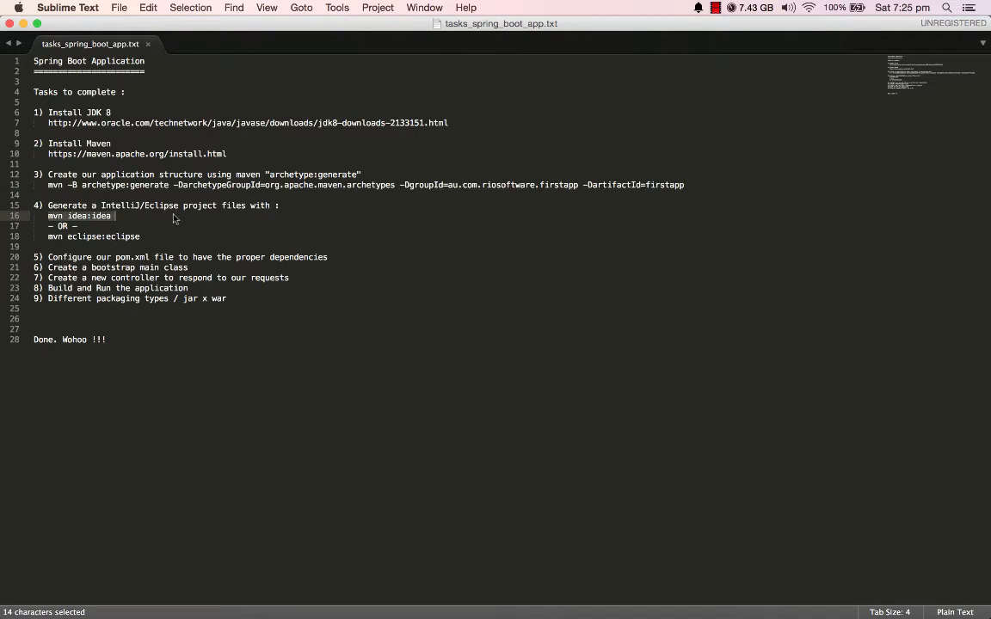
key(cmd+c)
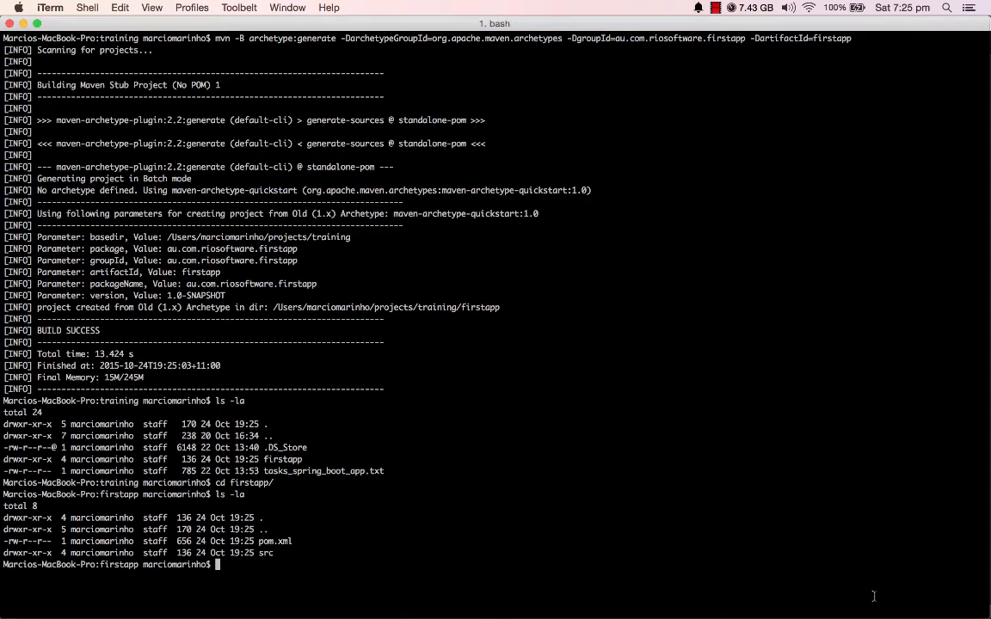
text(mvn idea:idea)
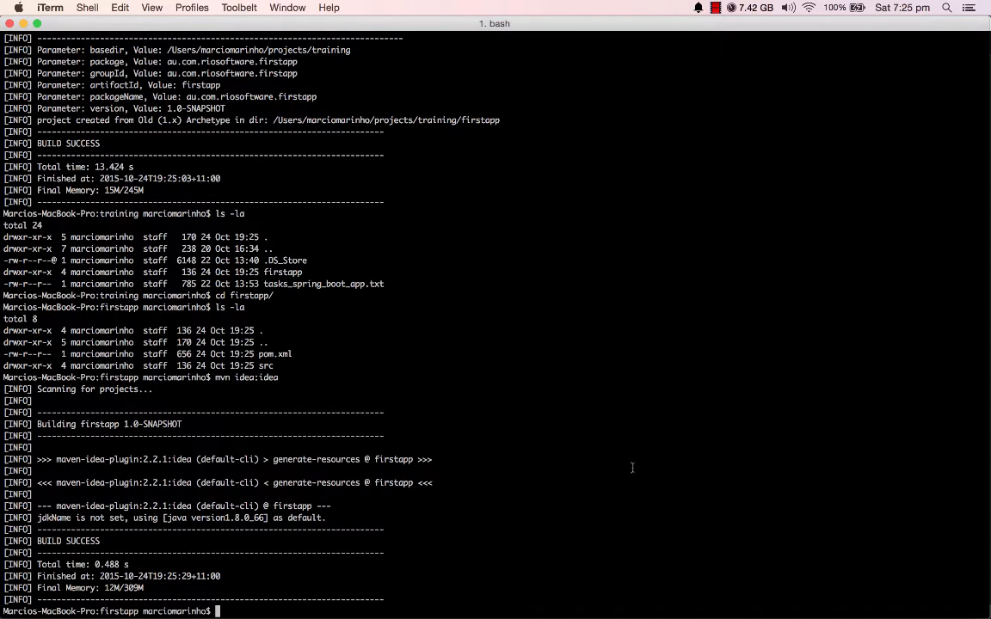
text(ls -la)
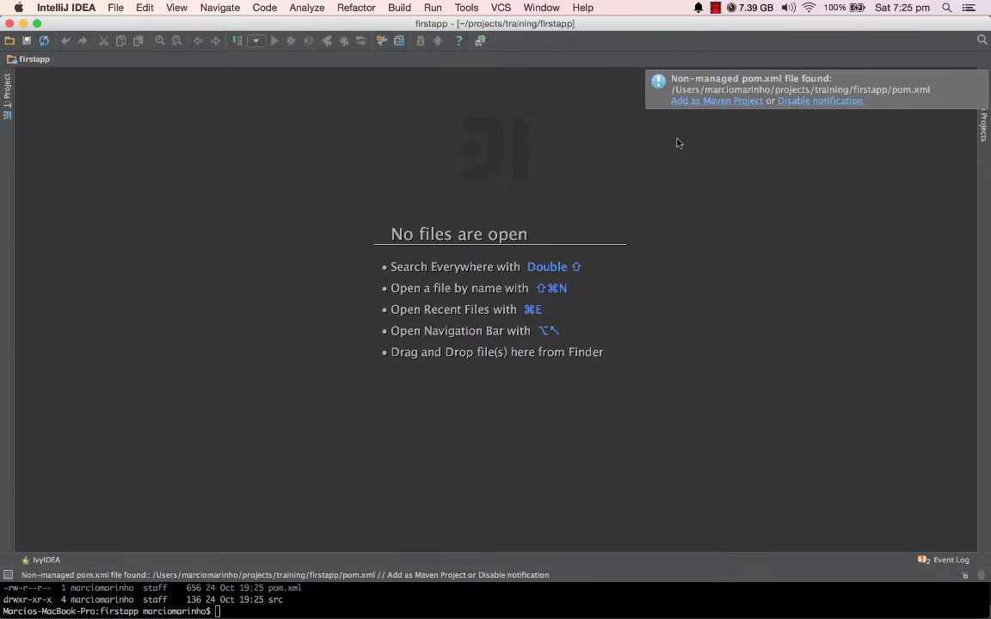
Expand firstapp > src > main and test packages in the Project tree and open App.java.
click(7, 94)
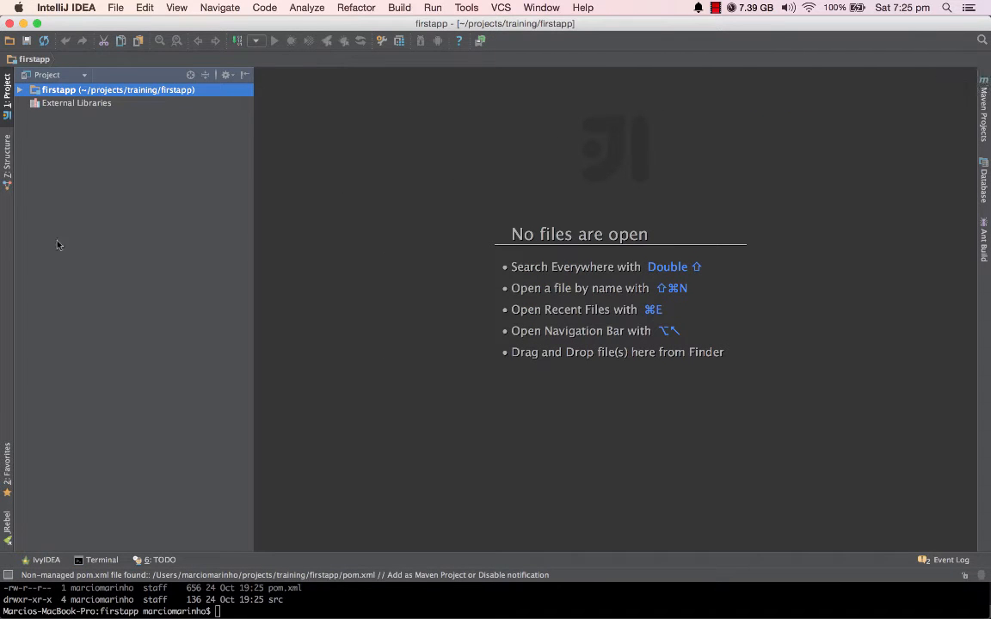
click(19, 90)
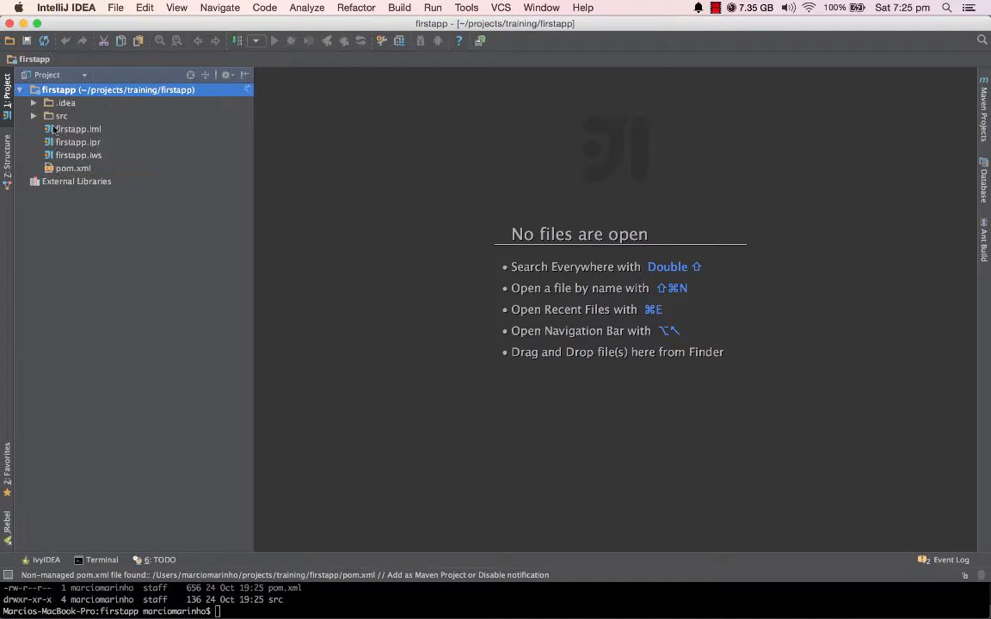
click(34, 117)
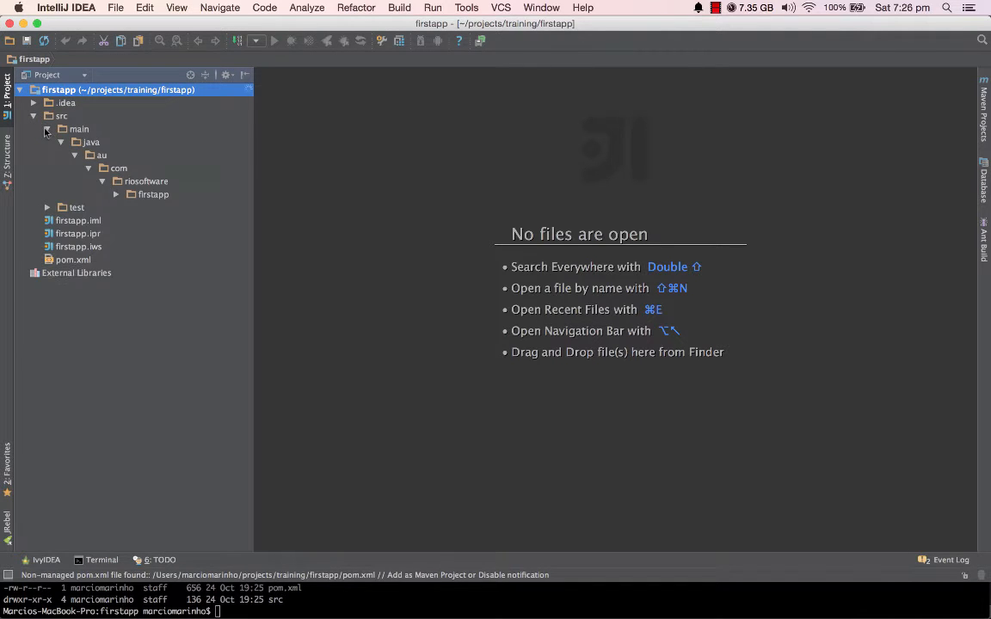
click(48, 206)
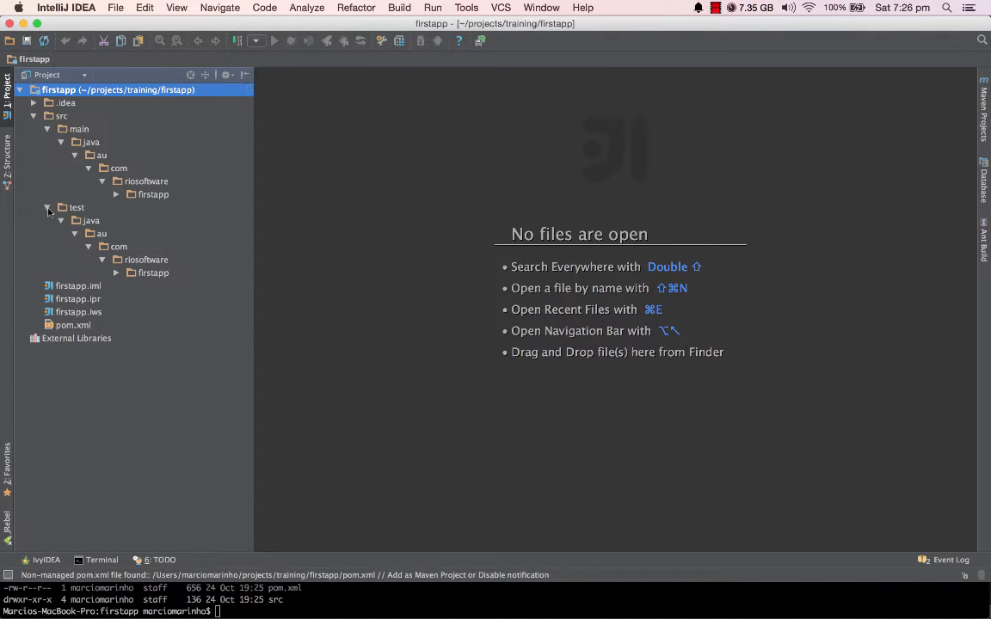
click(117, 193)
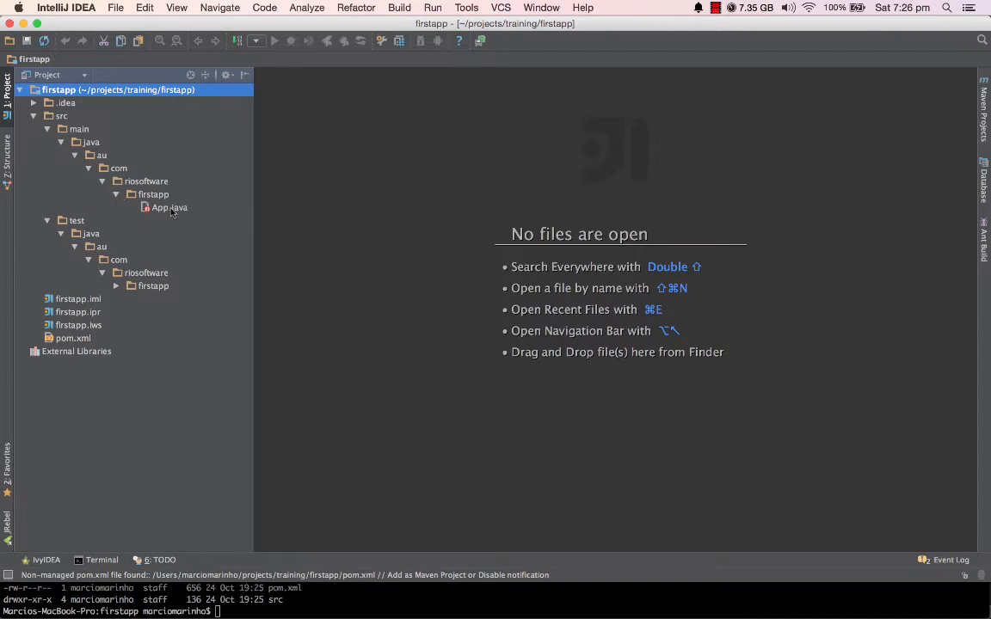
click(168, 206)
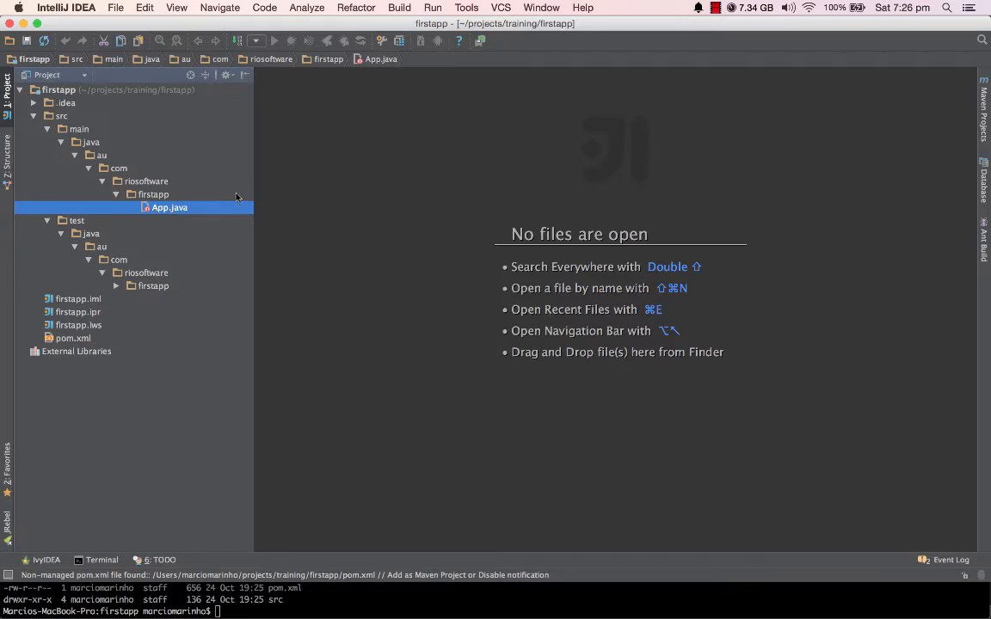
double_click(169, 207)
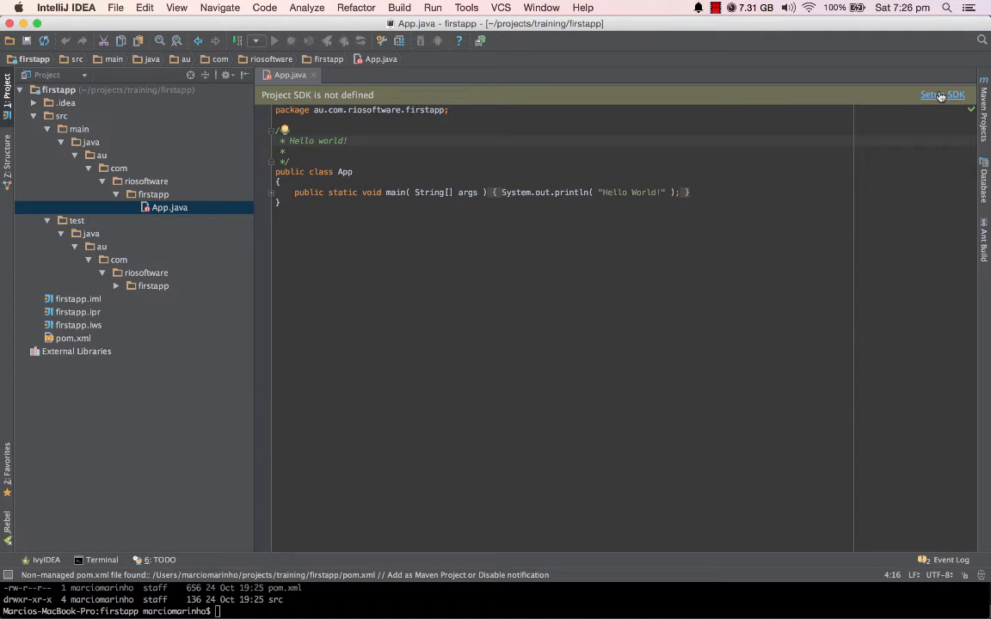
Choose Java 1.8 as the project SDK from the Setup SDK banner.
click(943, 95)
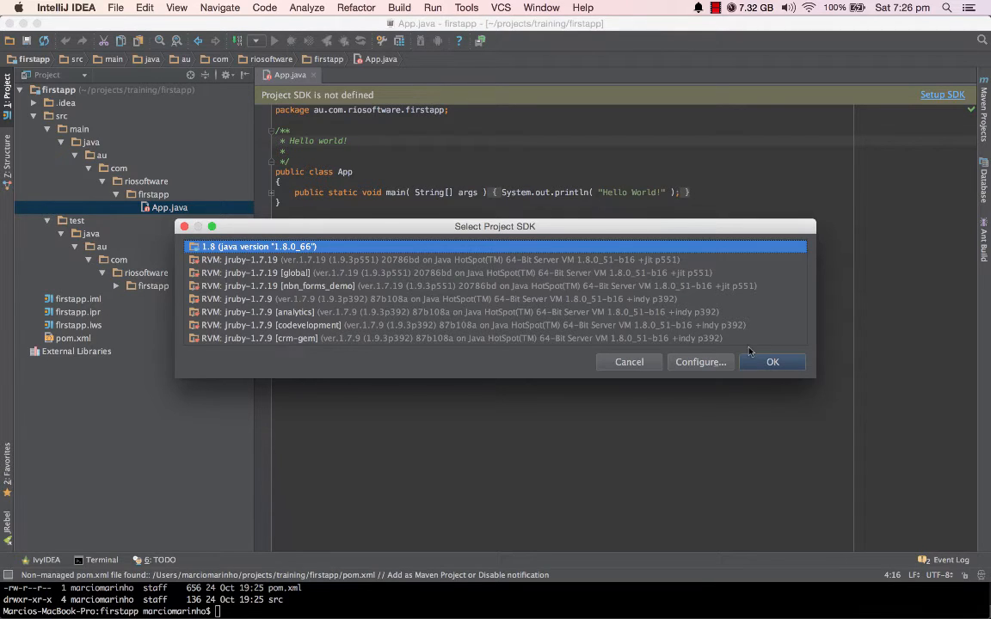
click(771, 361)
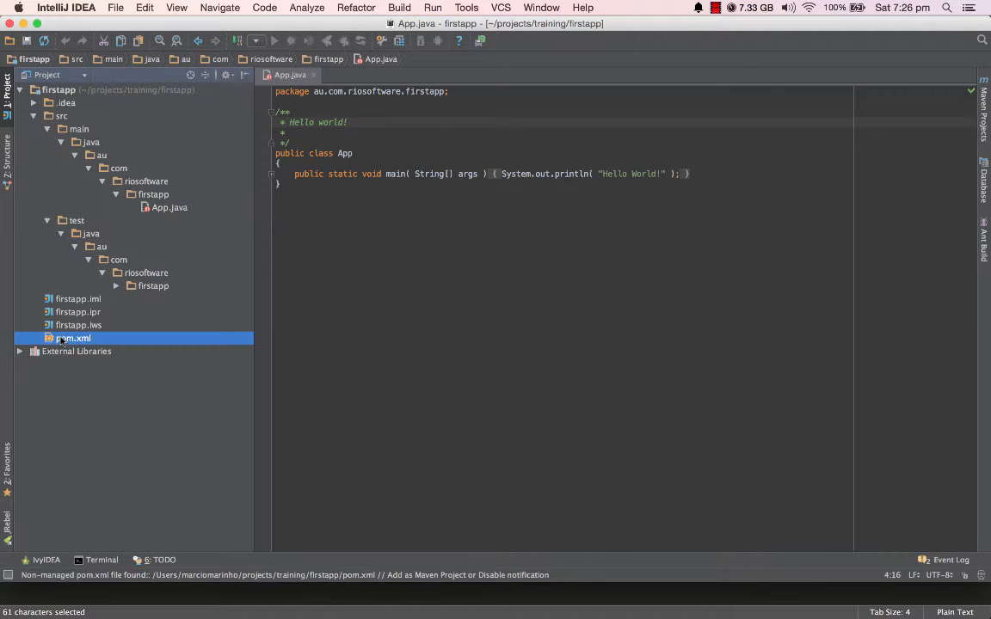
double_click(72, 337)
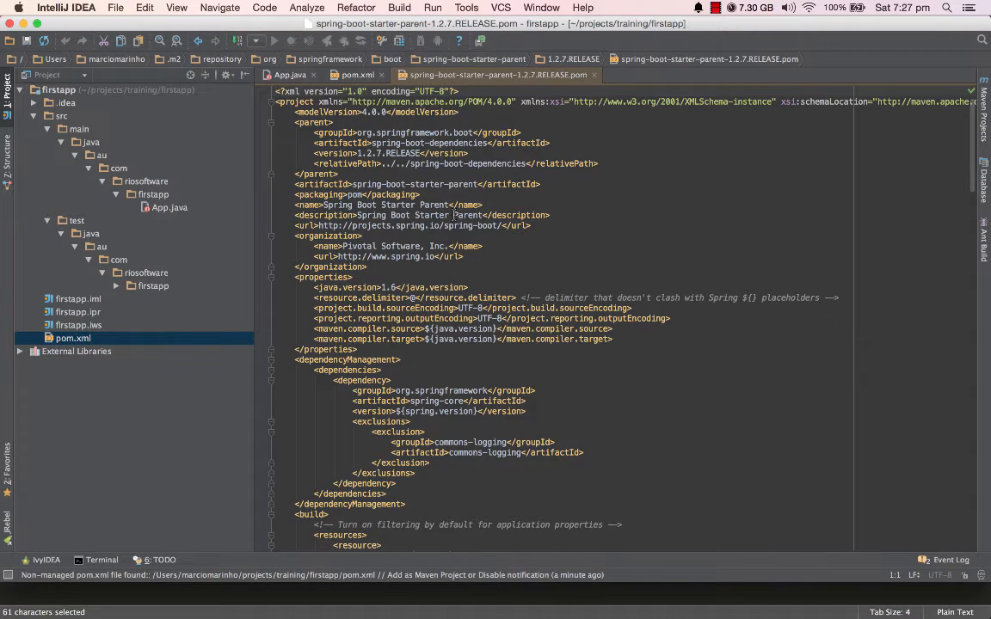
Scroll down pom.xml past the build section to where the repositories blocks are added.
scroll(down, 3)
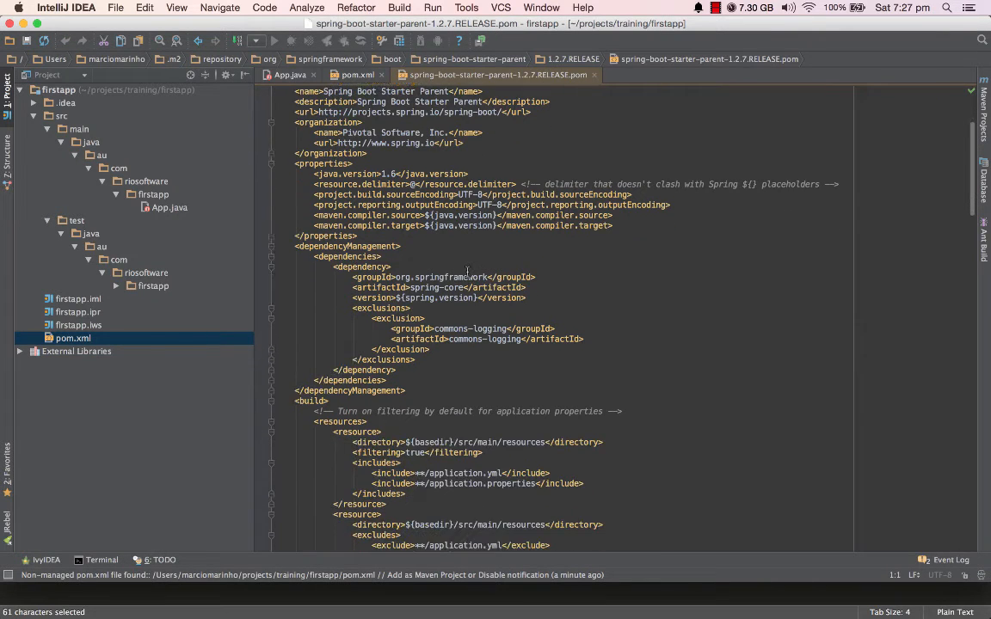
scroll(down, 3)
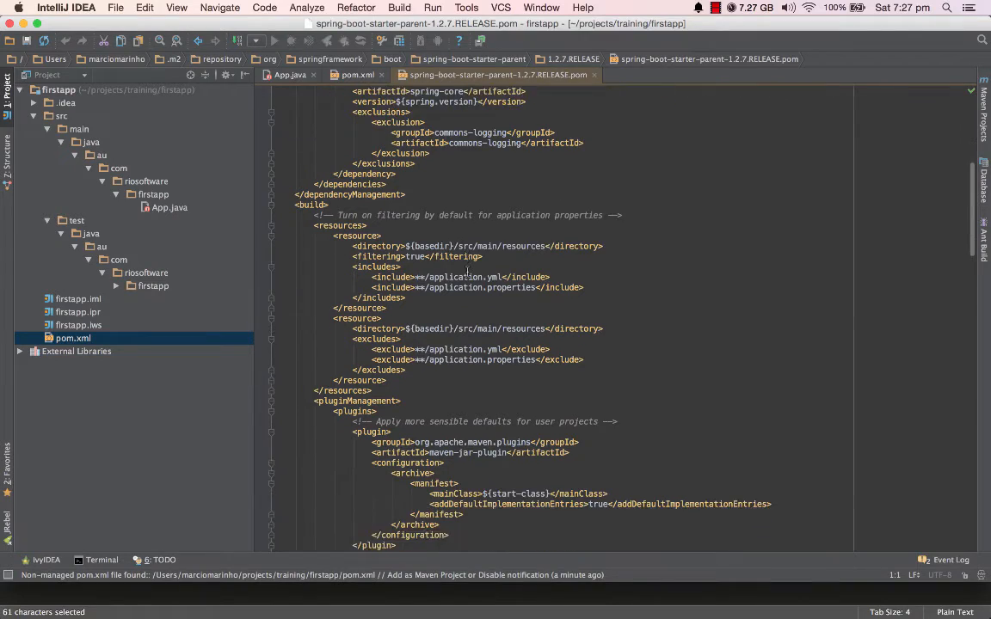
scroll(down, 3)
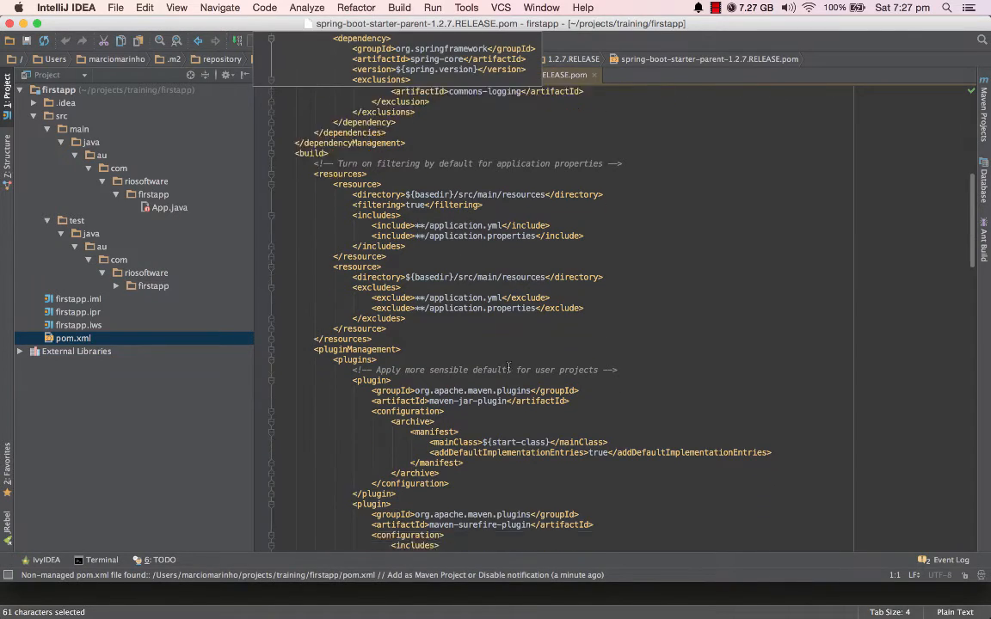
scroll(down, 3)
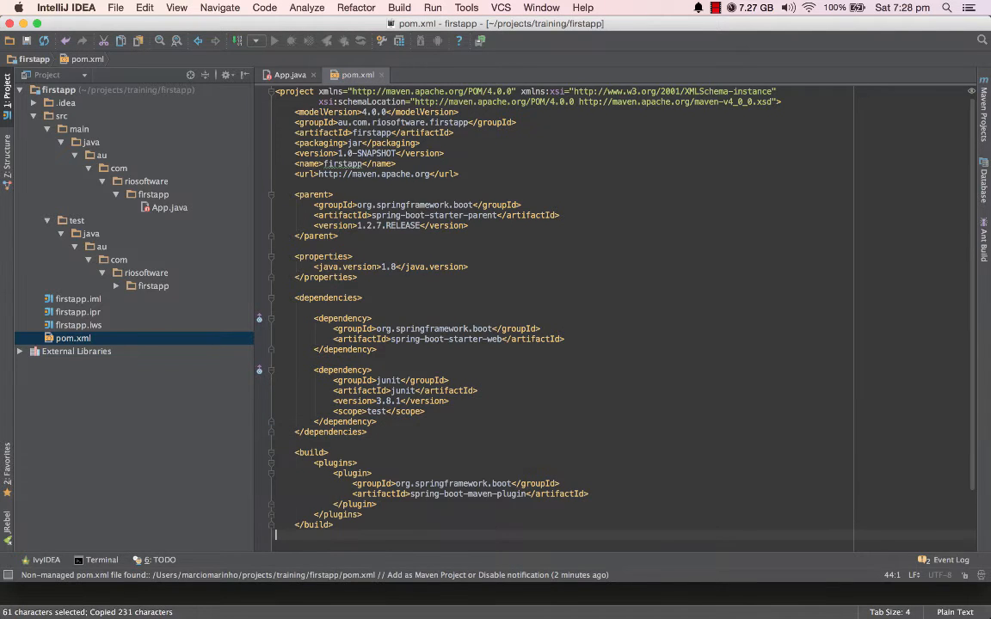
scroll(down, 3)
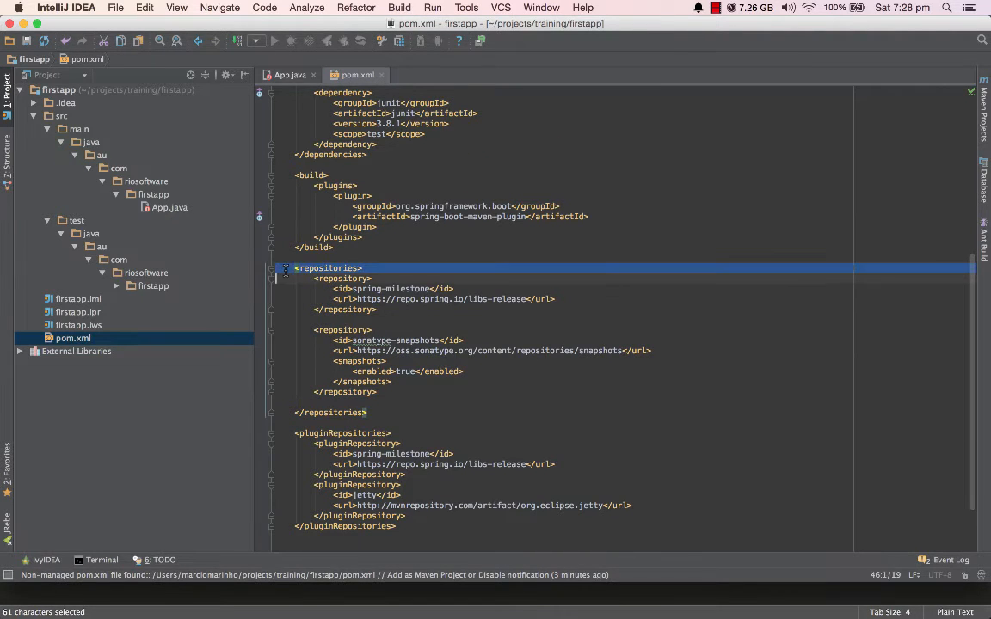
Start adding a Maven project from the Maven Projects tool window, opening the path chooser.
click(296, 433)
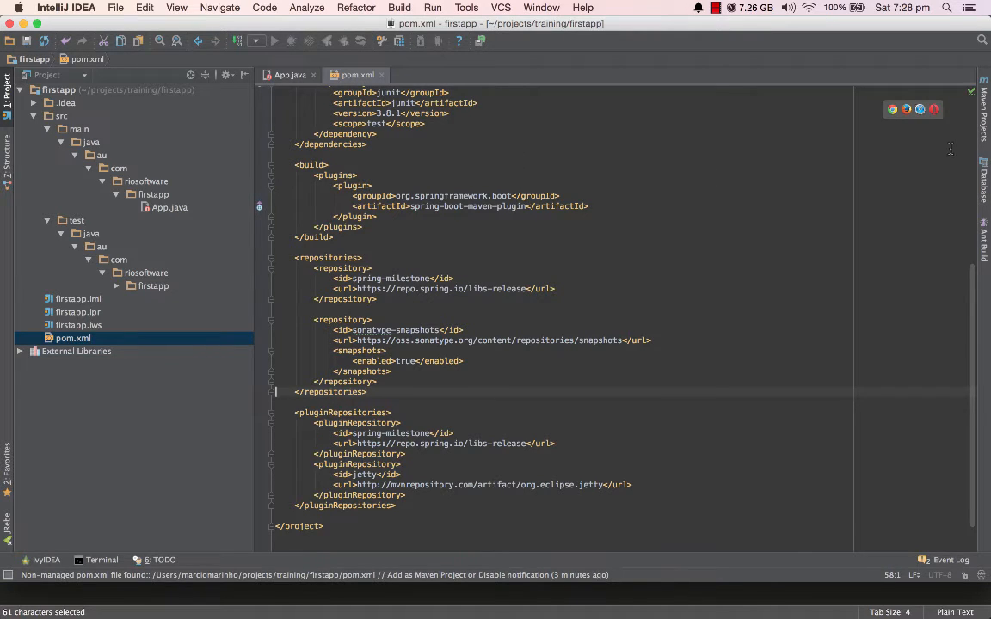
click(984, 111)
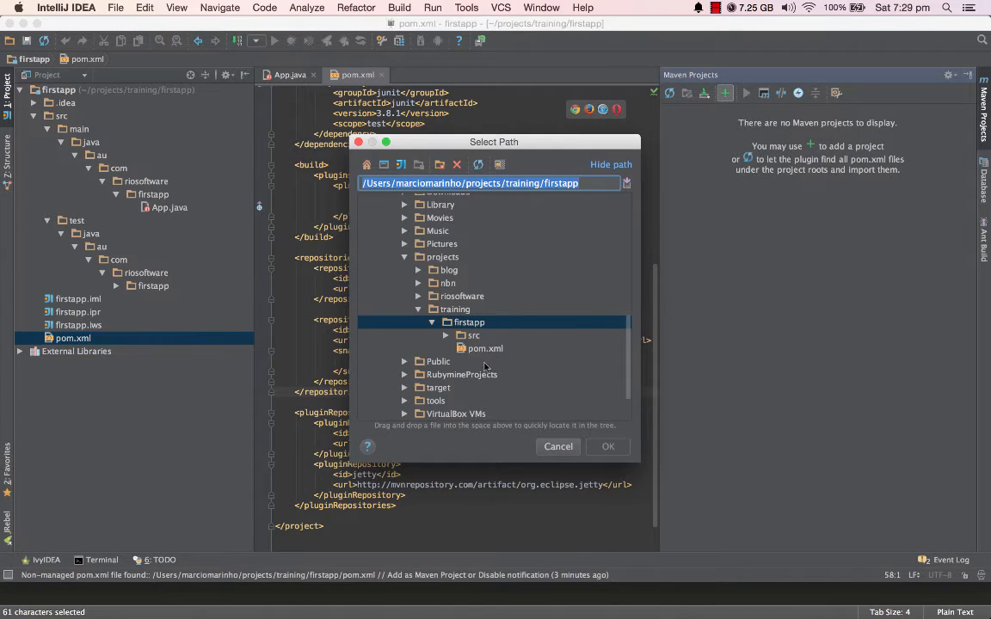
Import firstapp/pom.xml as a Maven project and hide the Maven Projects window.
click(485, 348)
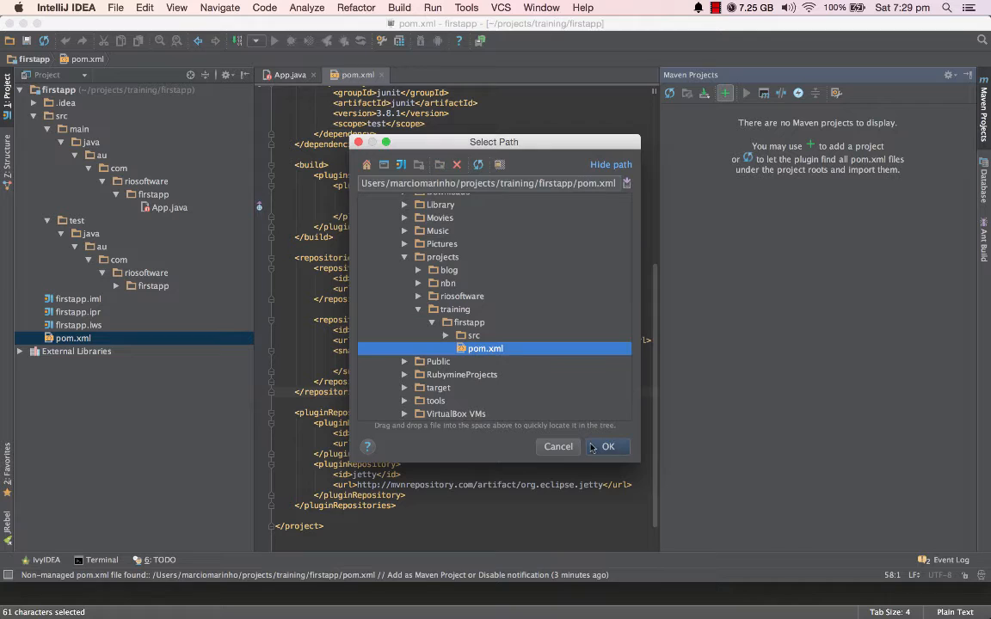
click(607, 447)
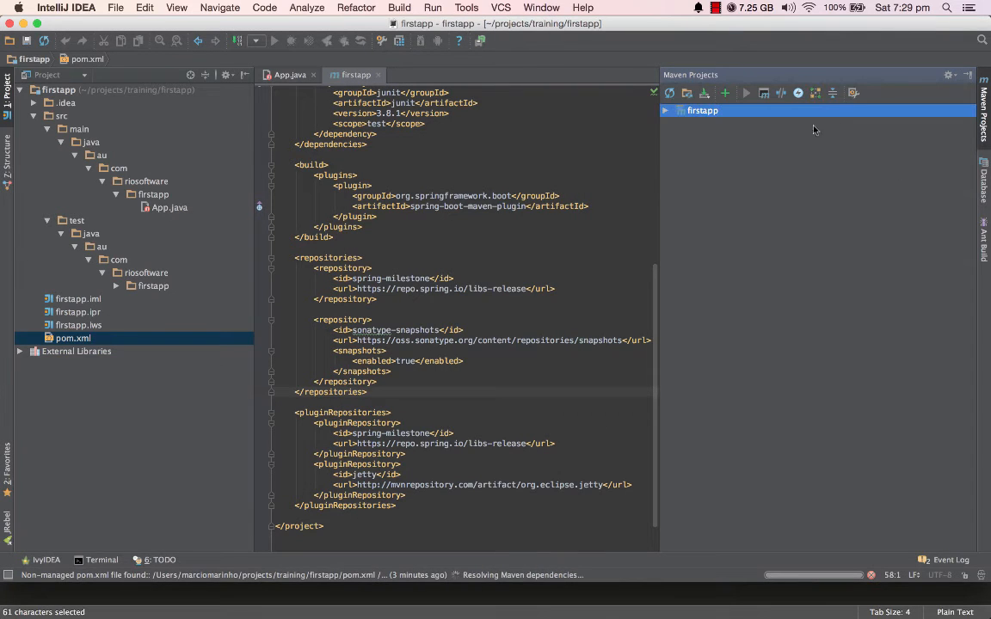
click(671, 110)
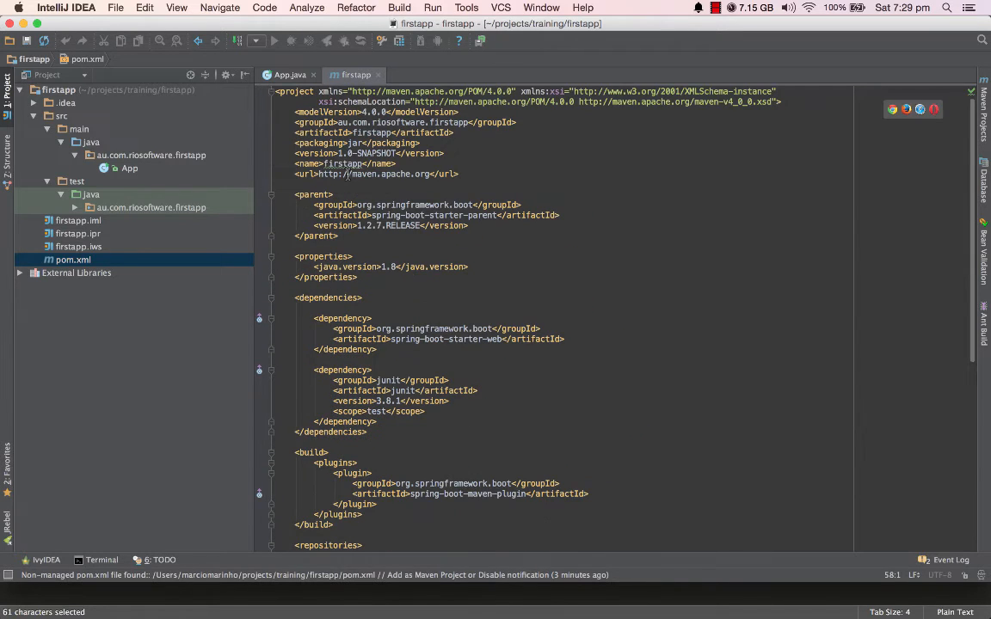
scroll(down, 3)
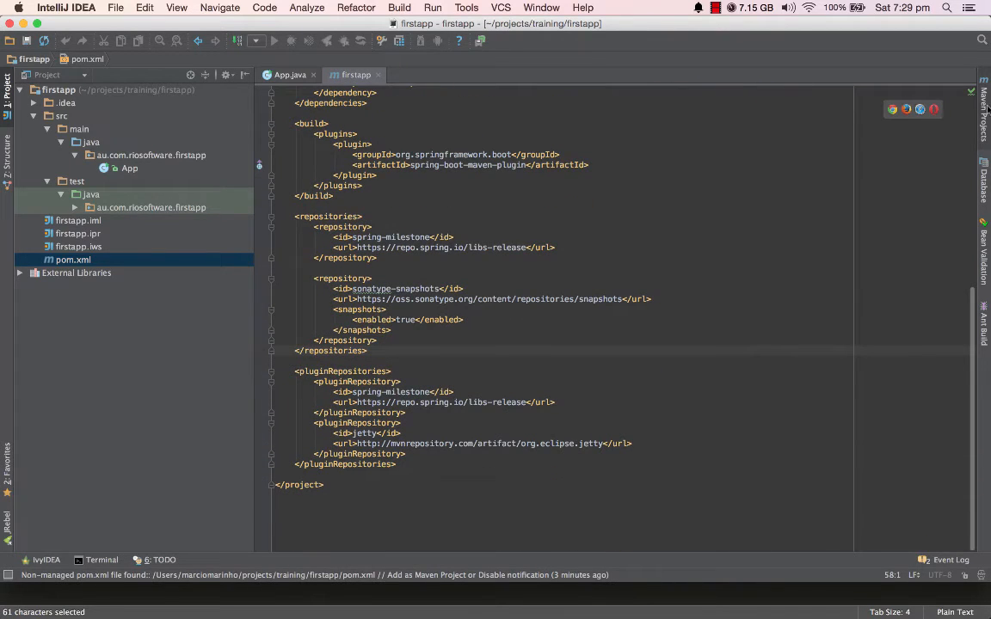
click(985, 112)
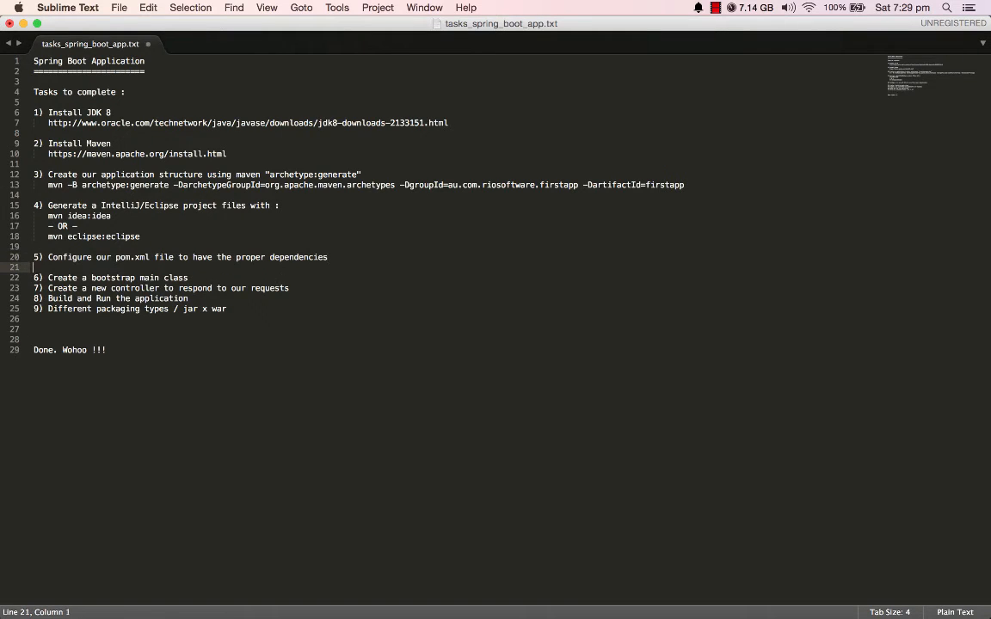
Add the line '5.1) Build' under task 5 in tasks_spring_boot_app.txt and save it.
key(enter)
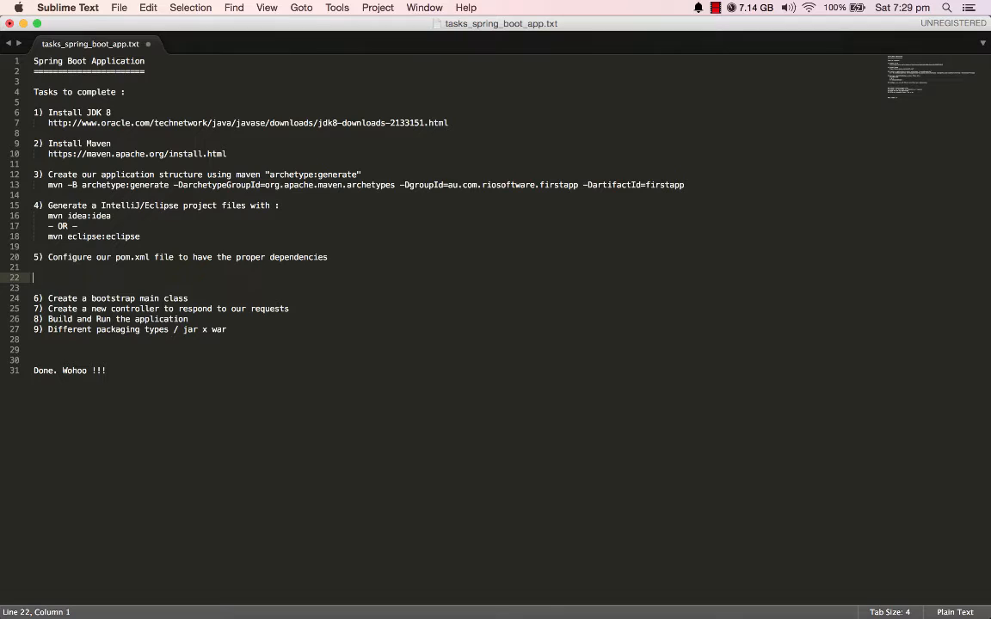
text(5.1)
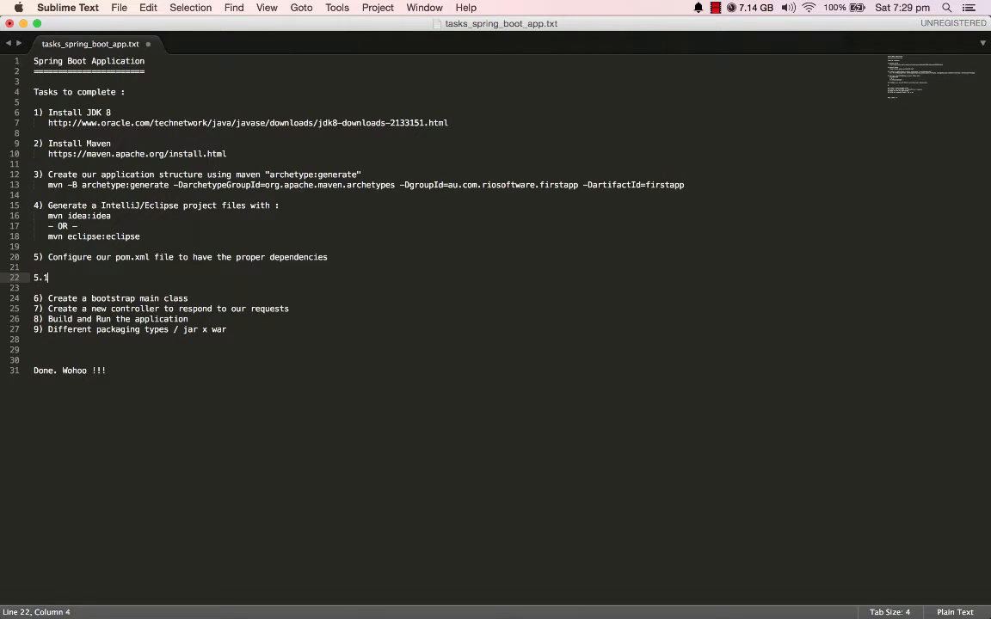
text() Build)
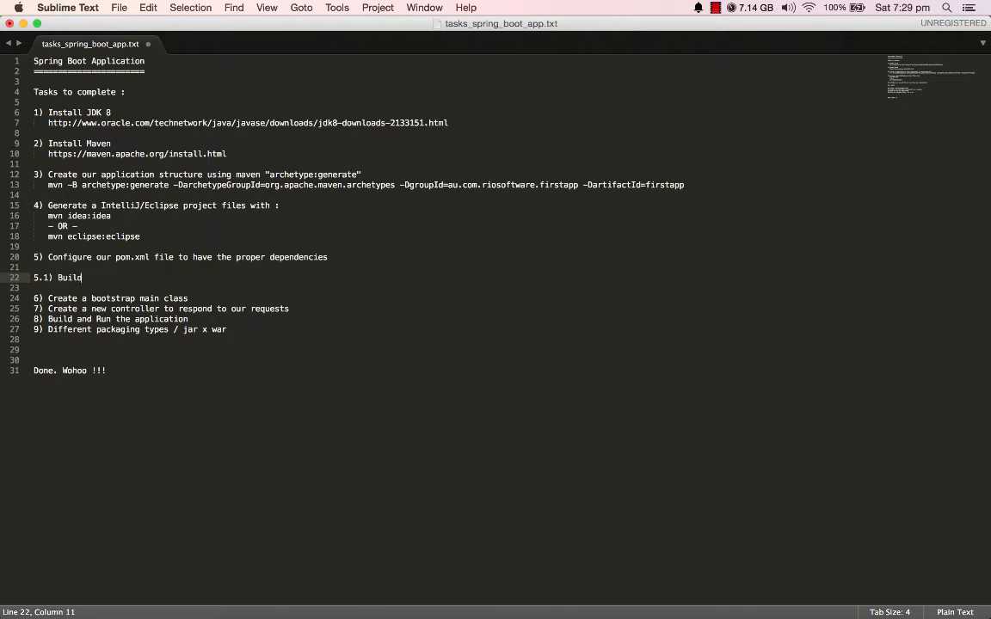
key(cmd+s)
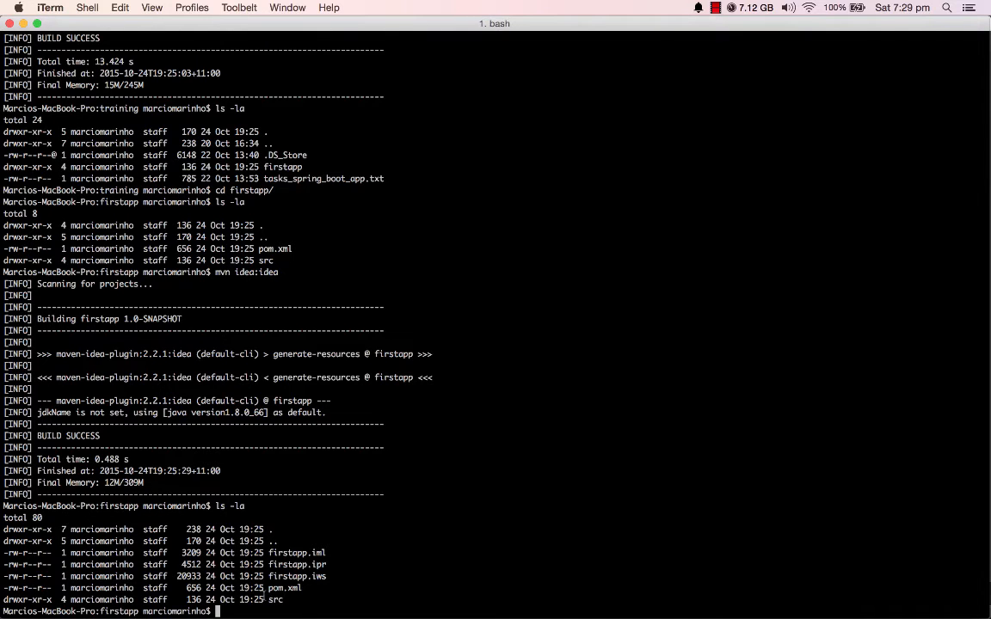
Run the mvn package command in the firstapp folder.
text(mvn packa)
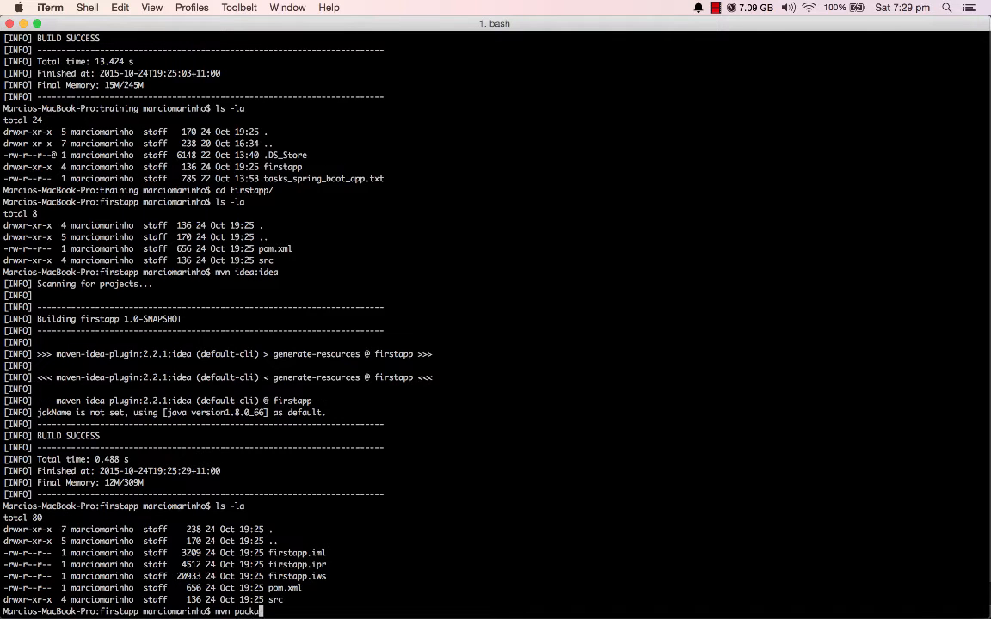
key(enter)
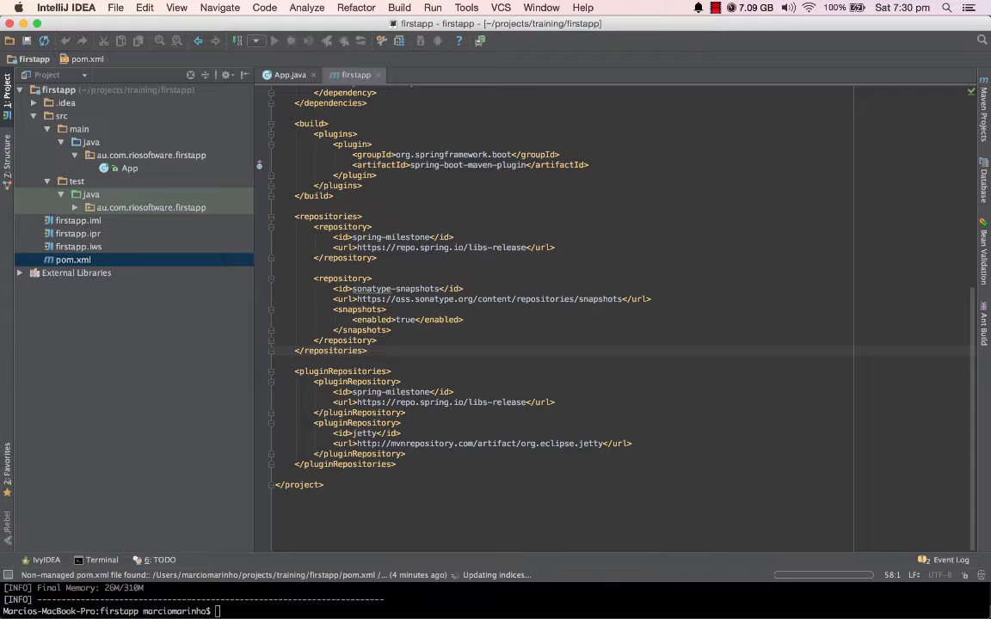
Rebuild the whole firstapp project via Build > Rebuild Project.
click(400, 7)
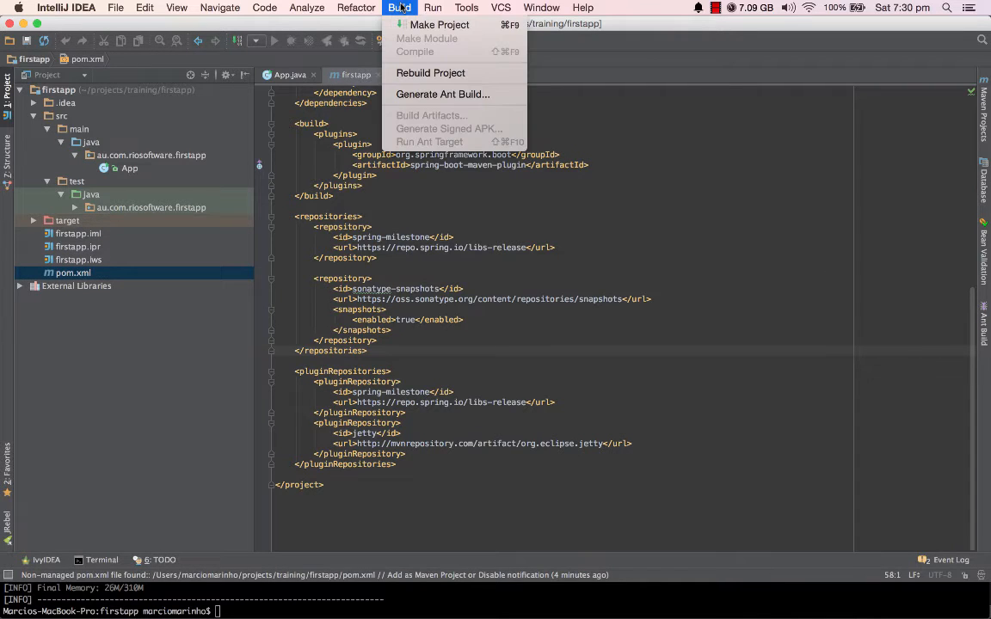
mouse_move(430, 72)
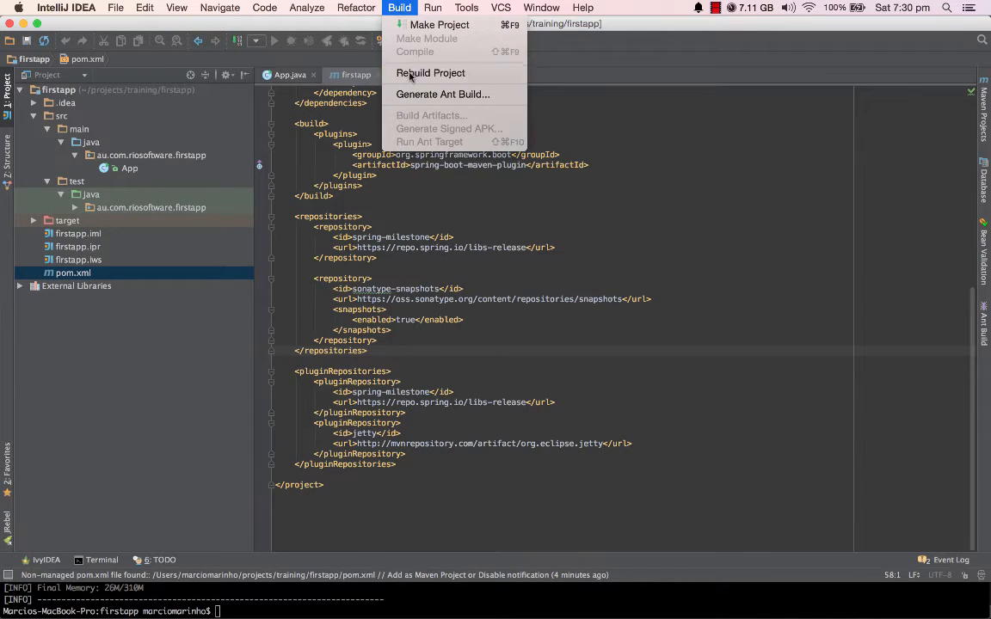
click(430, 72)
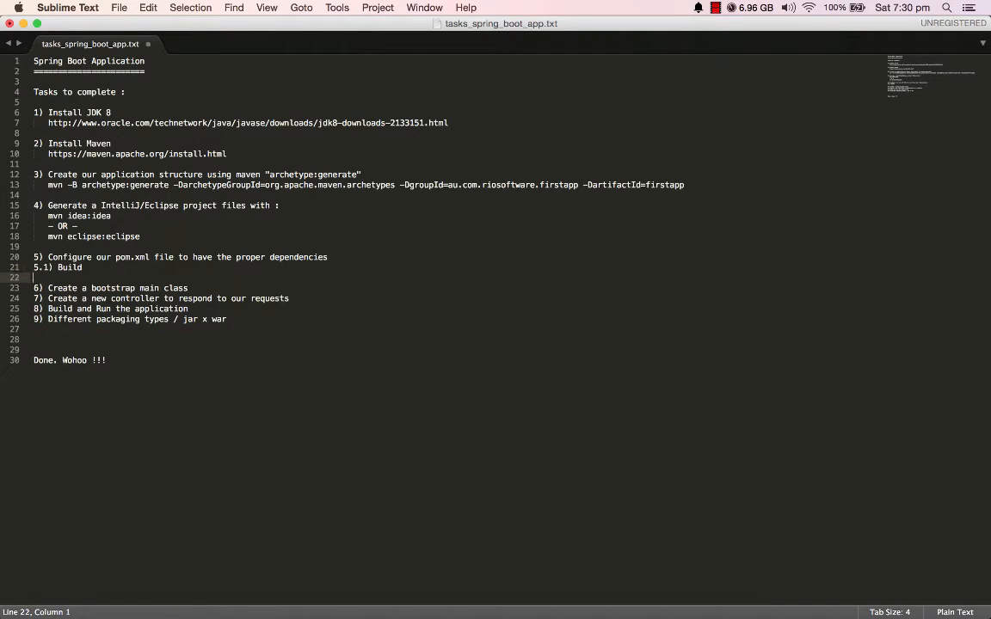
triple_click(112, 287)
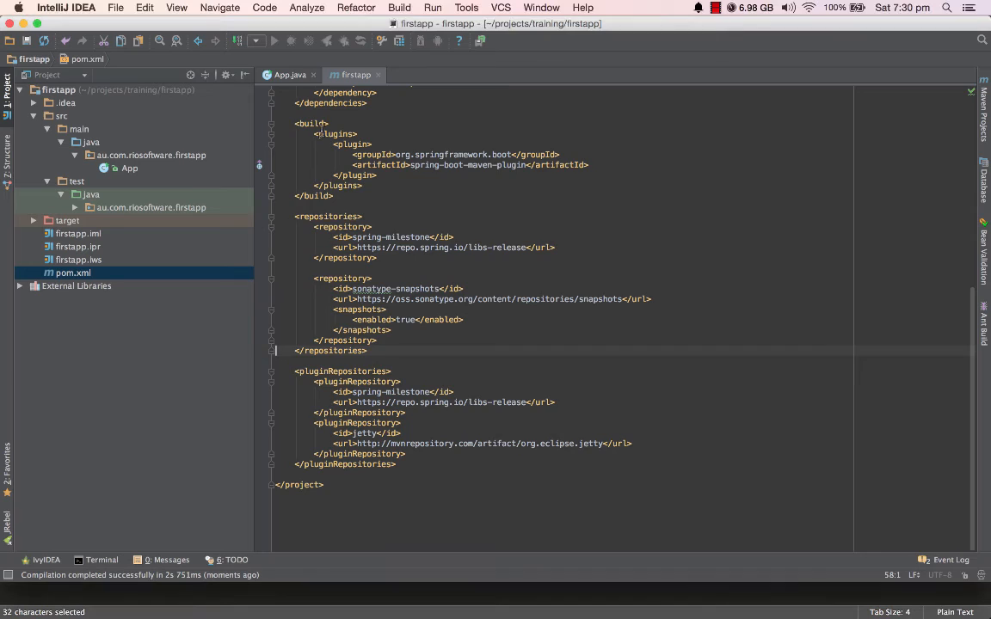
Bring App.java with its Hello World main method to the front and collapse the test folder.
click(289, 76)
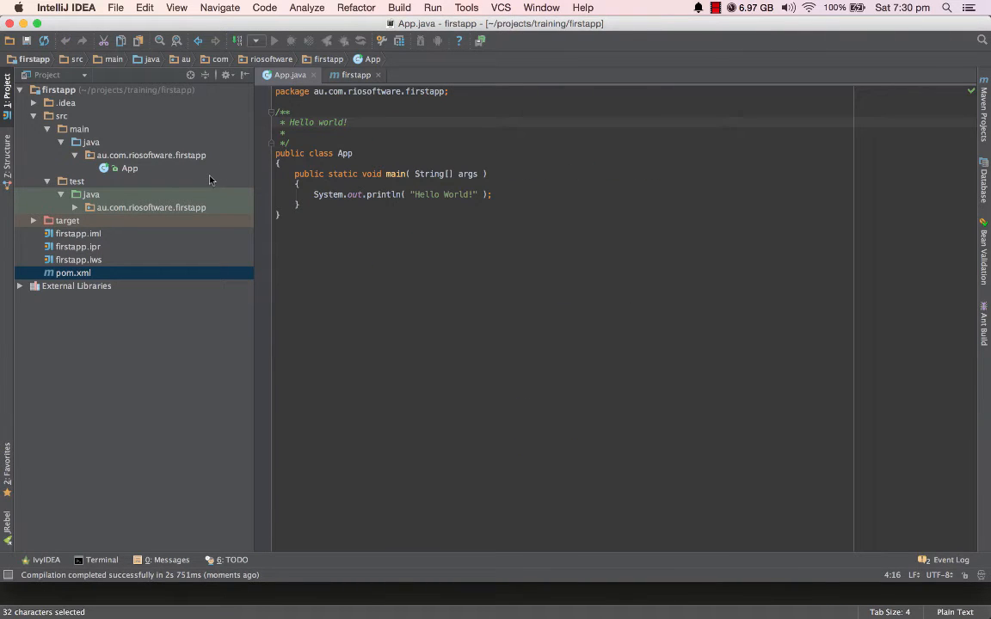
click(129, 168)
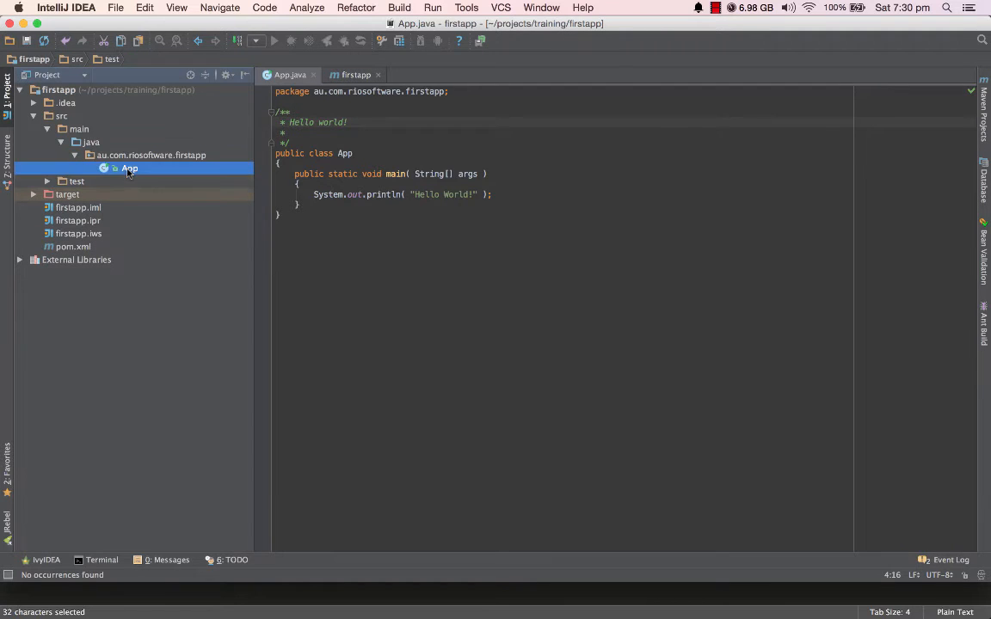
Refactor-rename the App class to Application throughout the firstapp project.
right_click(129, 168)
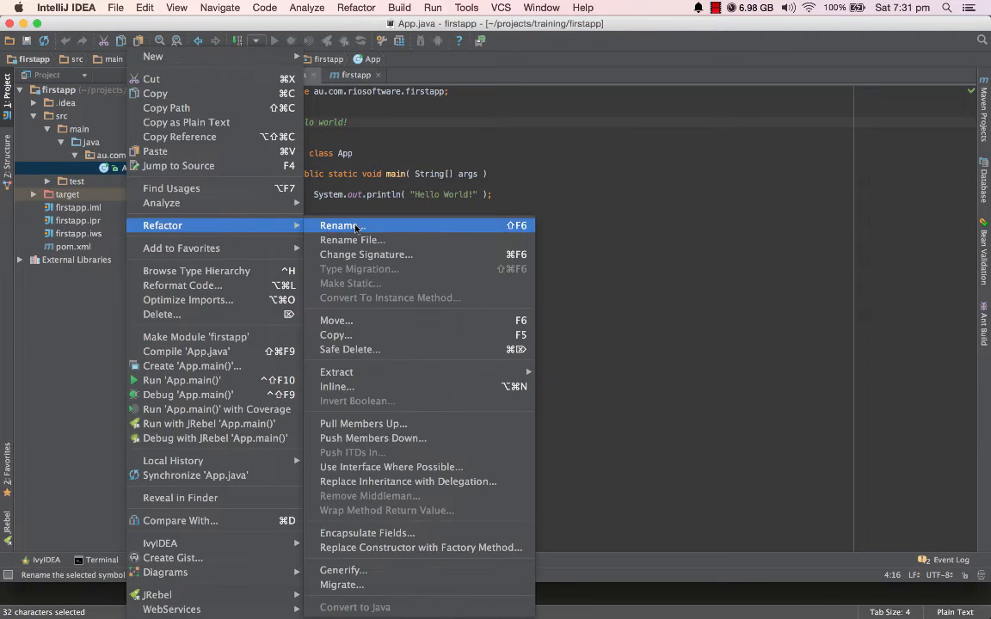
click(340, 226)
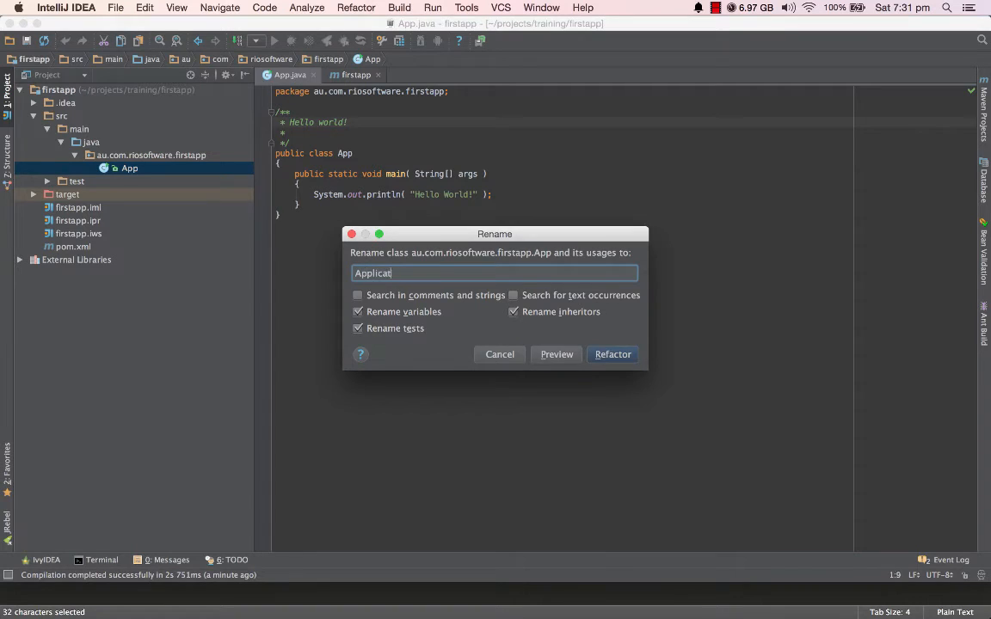
click(612, 355)
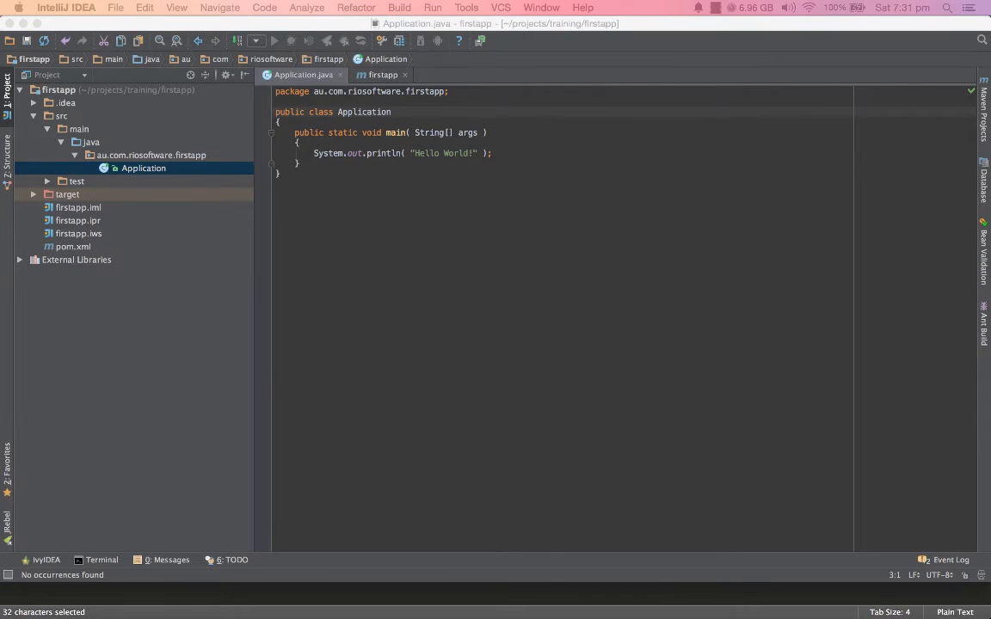
key(cmd+c)
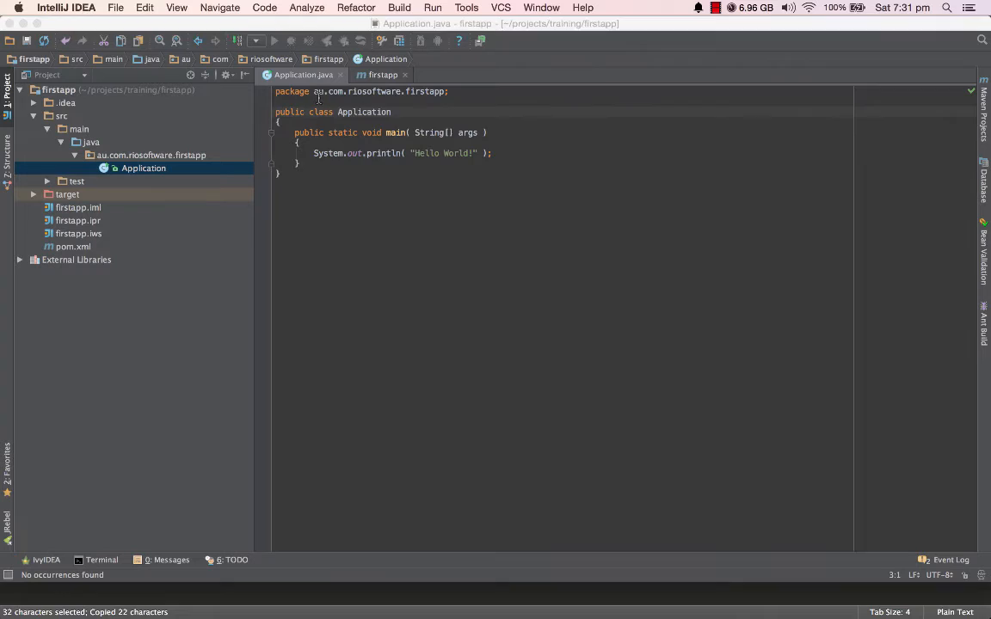
key(cmd+alt+l)
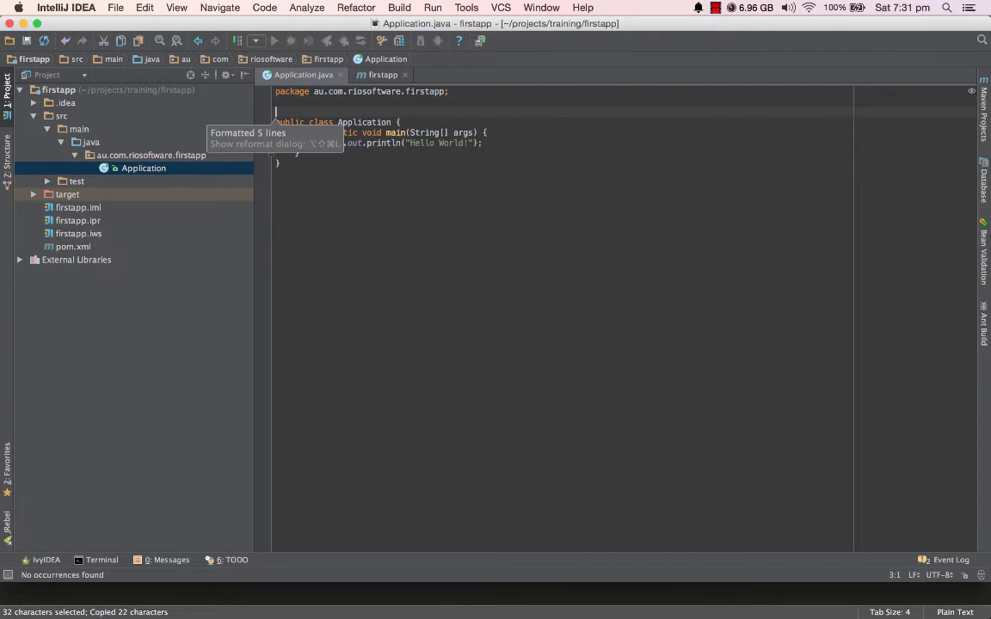
text(@SpringBootApplication)
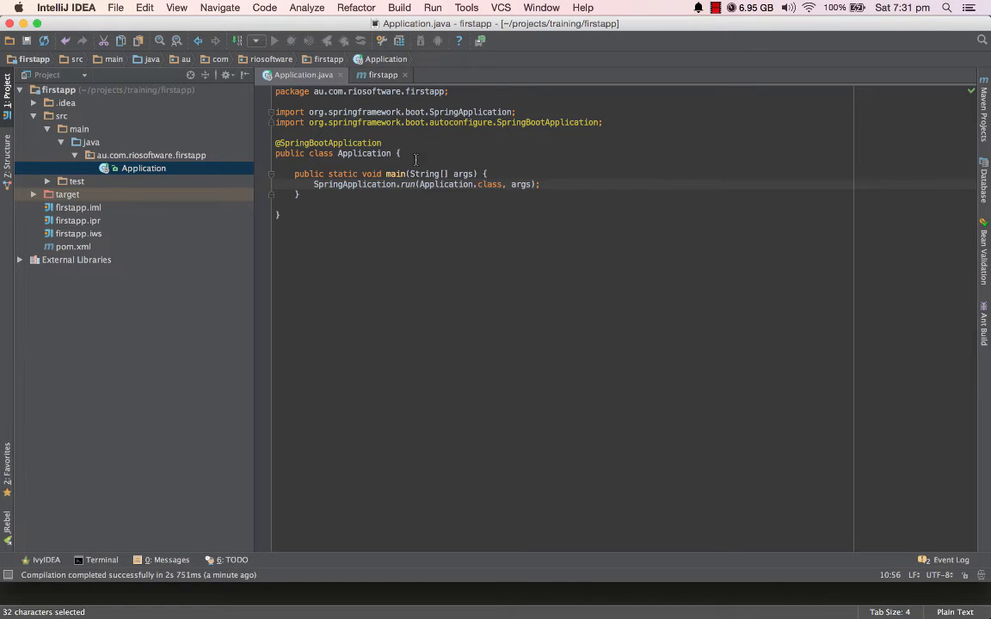
double_click(331, 143)
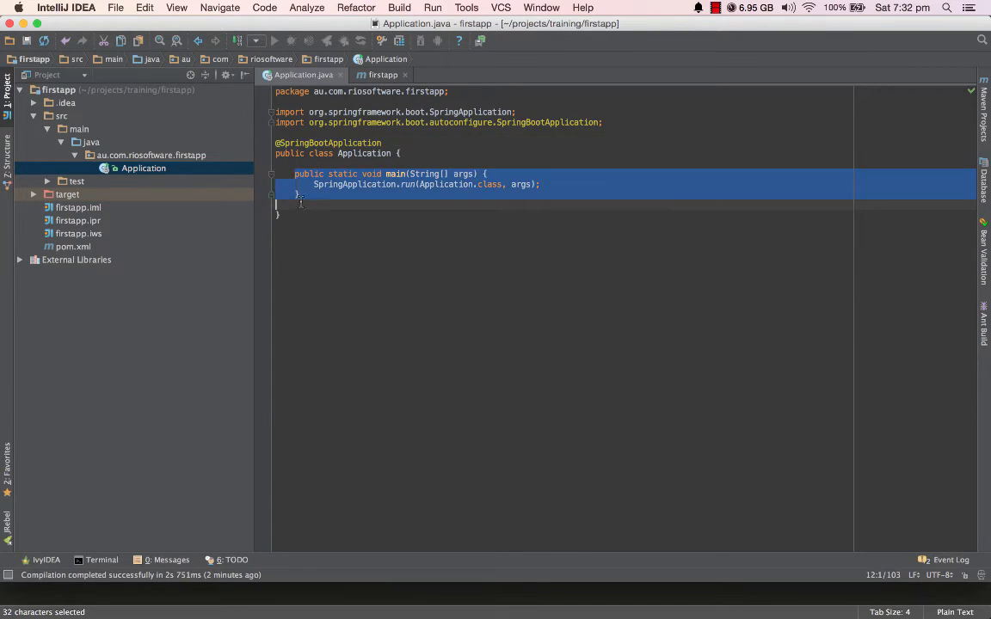
click(300, 194)
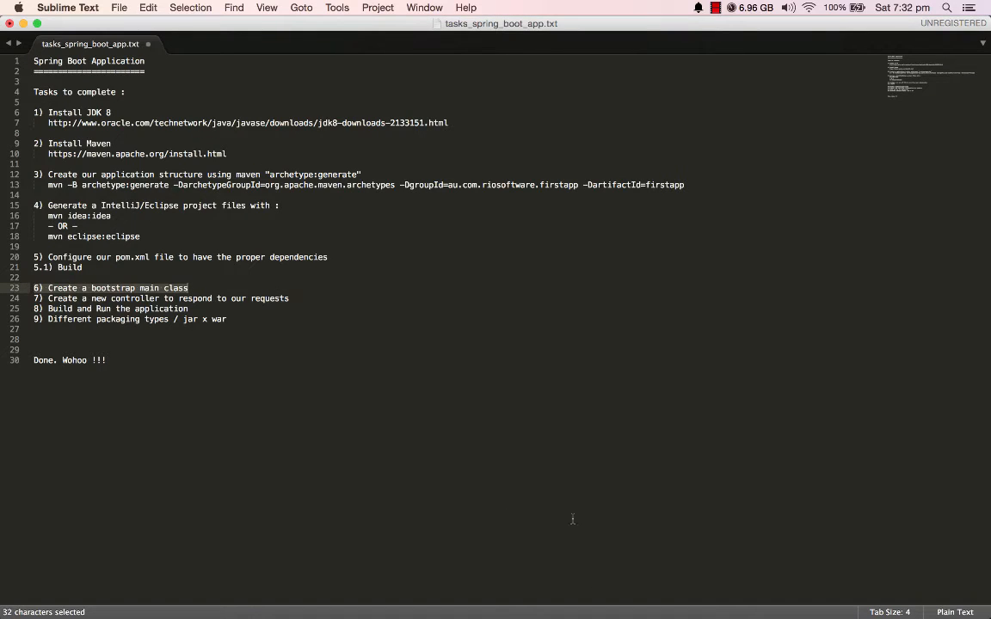
Add a '6.1) Build' line under task 6 in the to-do list and save it.
click(189, 287)
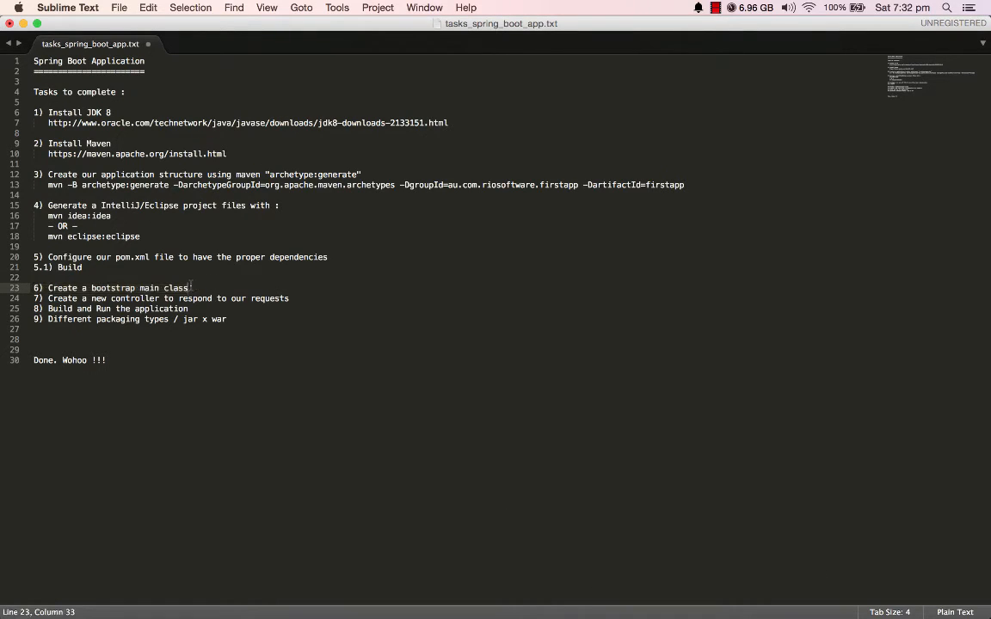
text(6.1) Build)
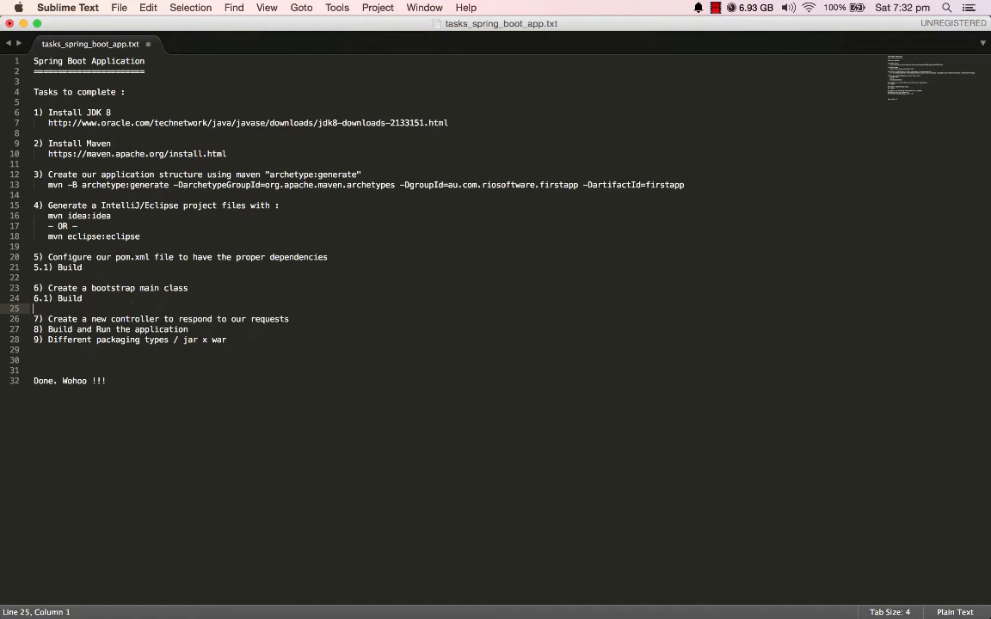
key(cmd+s)
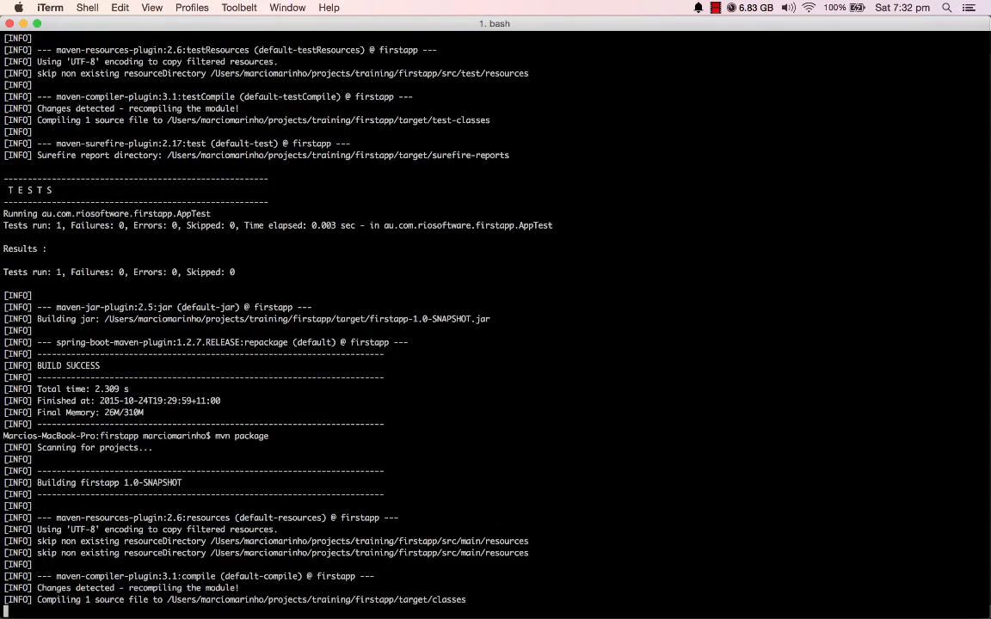
Review the mvn package output, then refocus the Application code in IntelliJ IDEA.
scroll(down, 3)
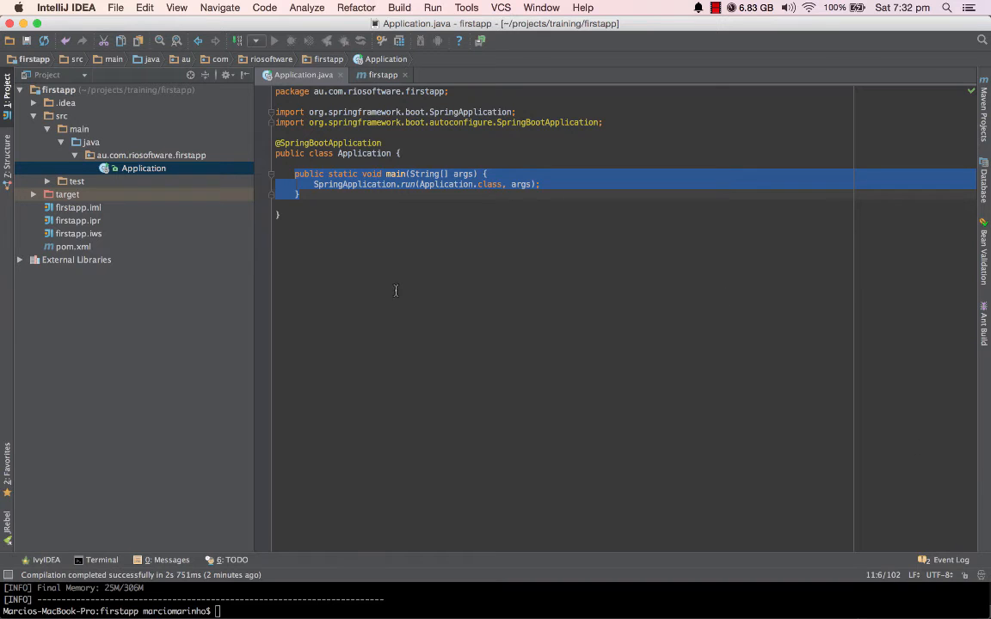
click(434, 327)
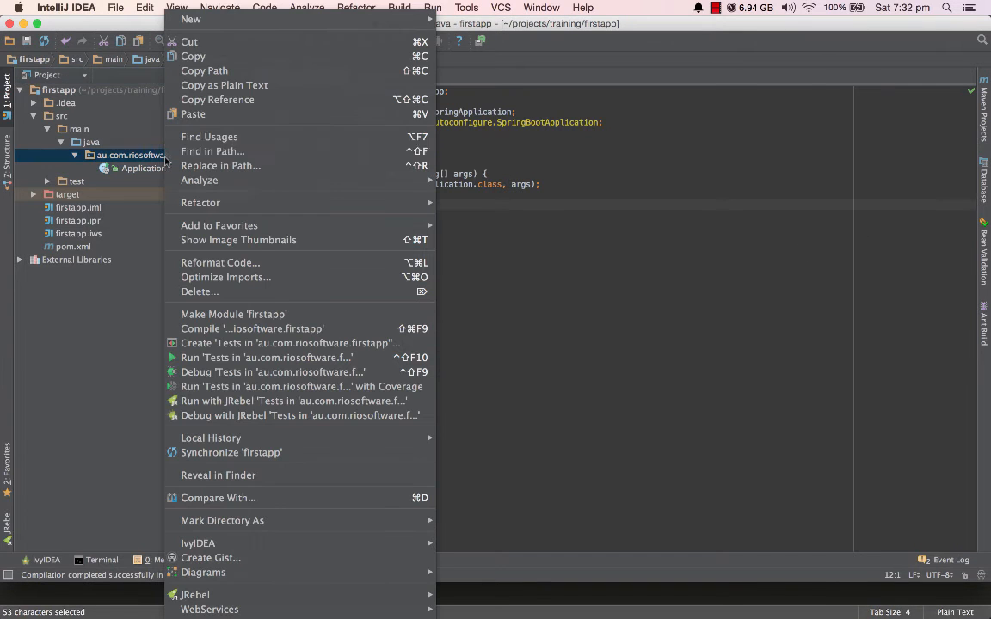
Create a Java class named HelloController of kind Class in au.com.riosoftware.firstapp.
key(Escape)
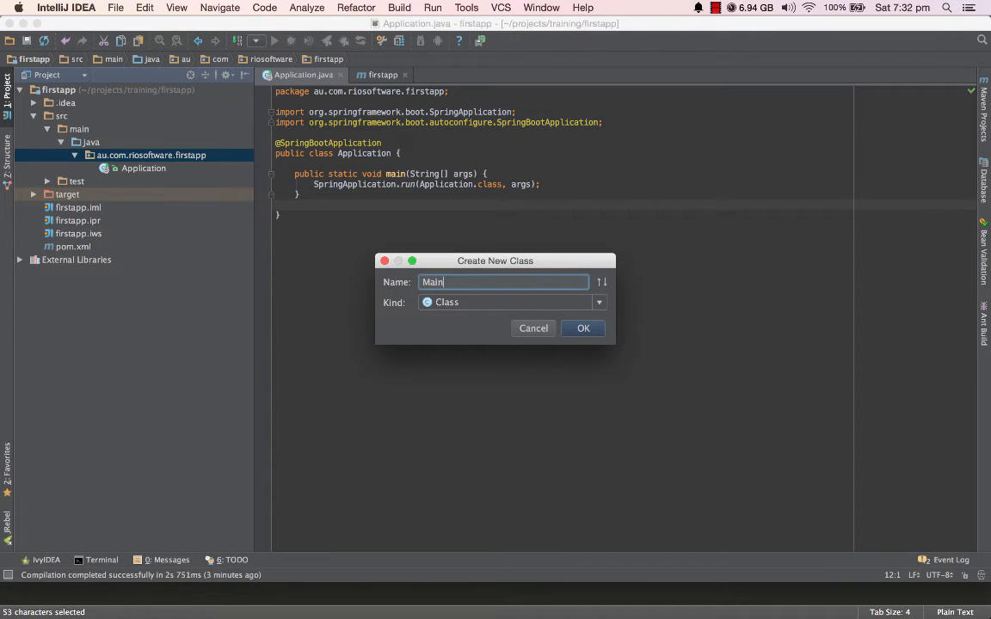
text(Controller)
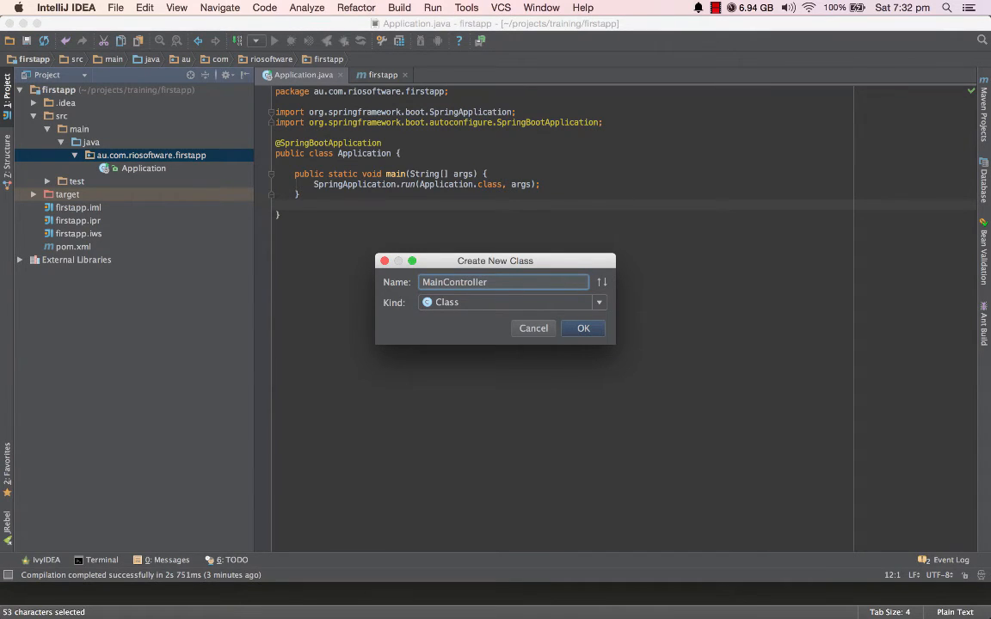
text(Hell)
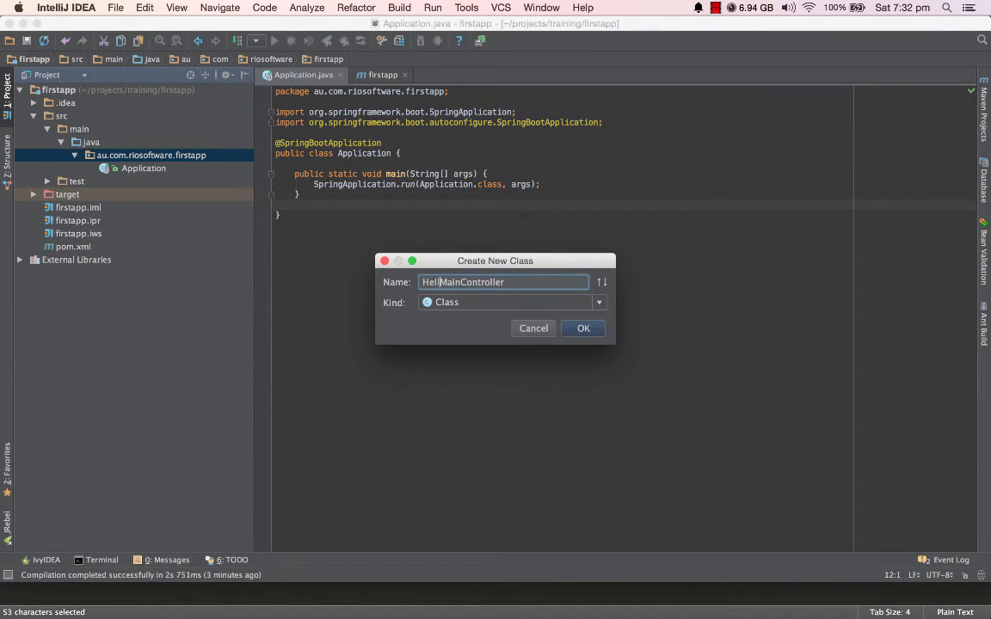
text(HelloController)
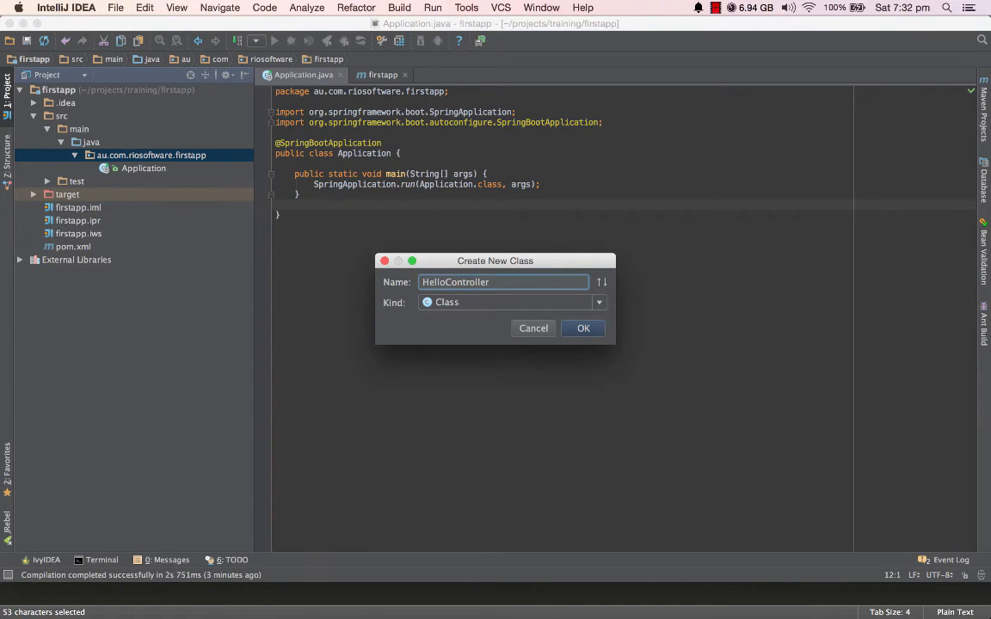
click(598, 303)
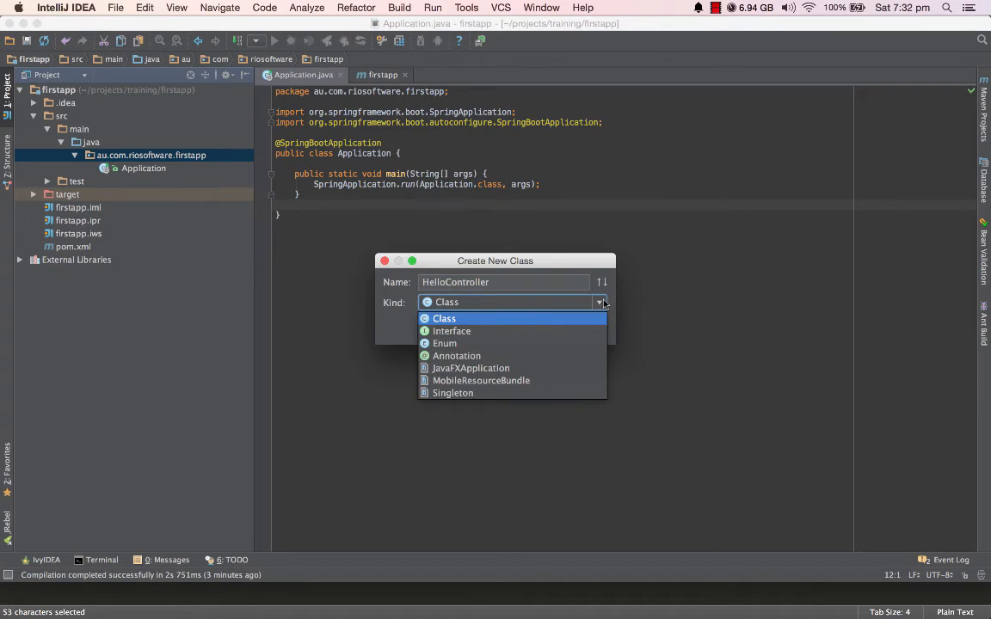
click(444, 318)
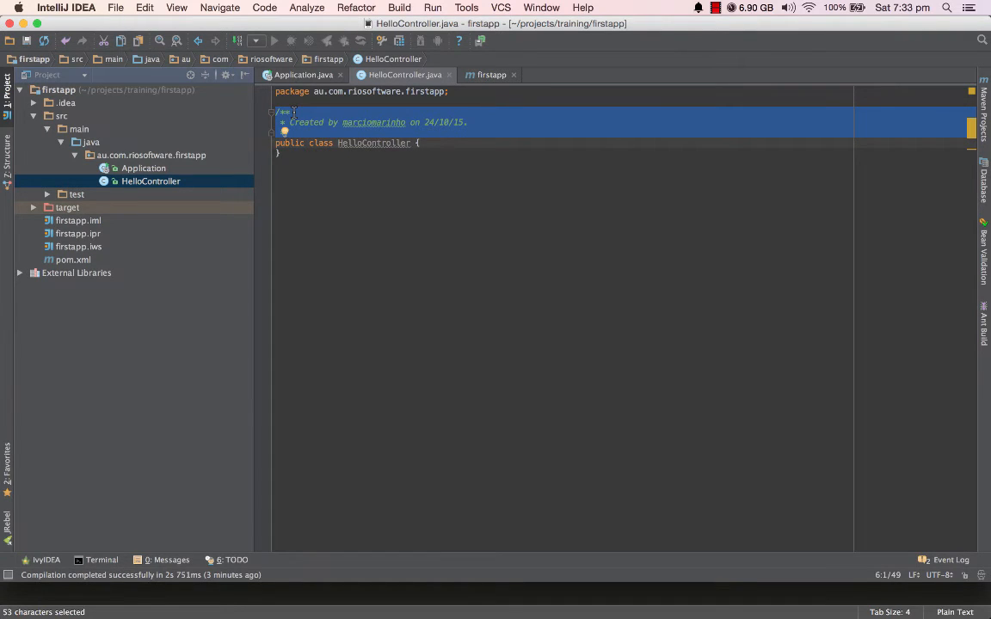
key(Delete)
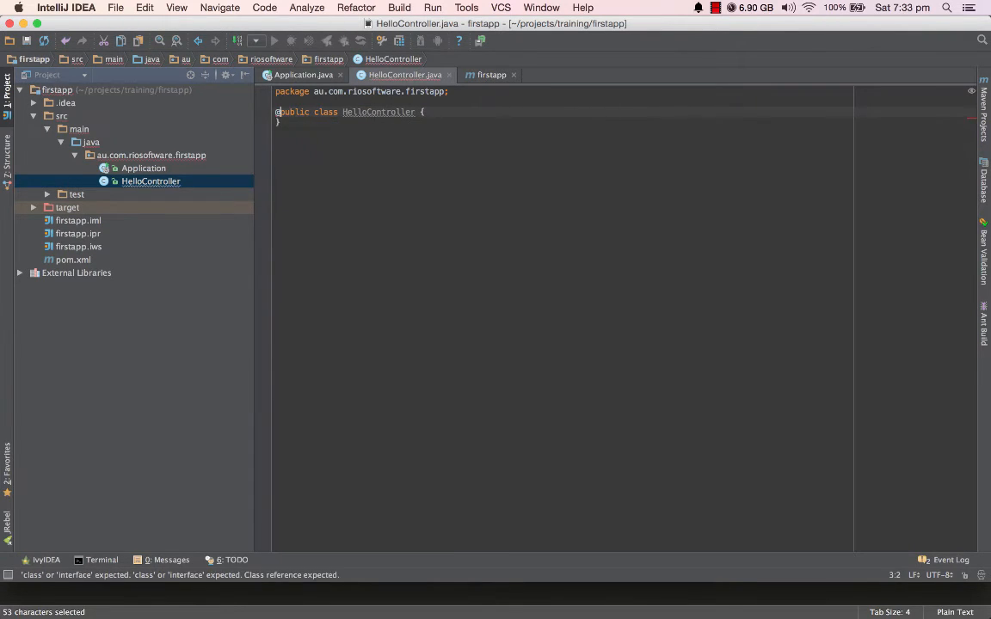
text(@COn)
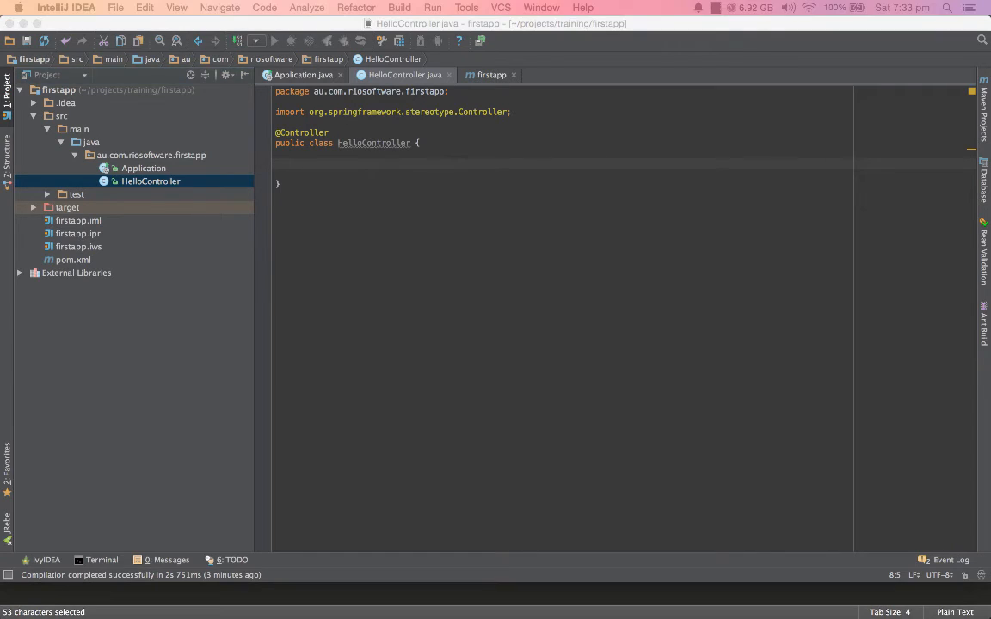
mouse_move(260, 193)
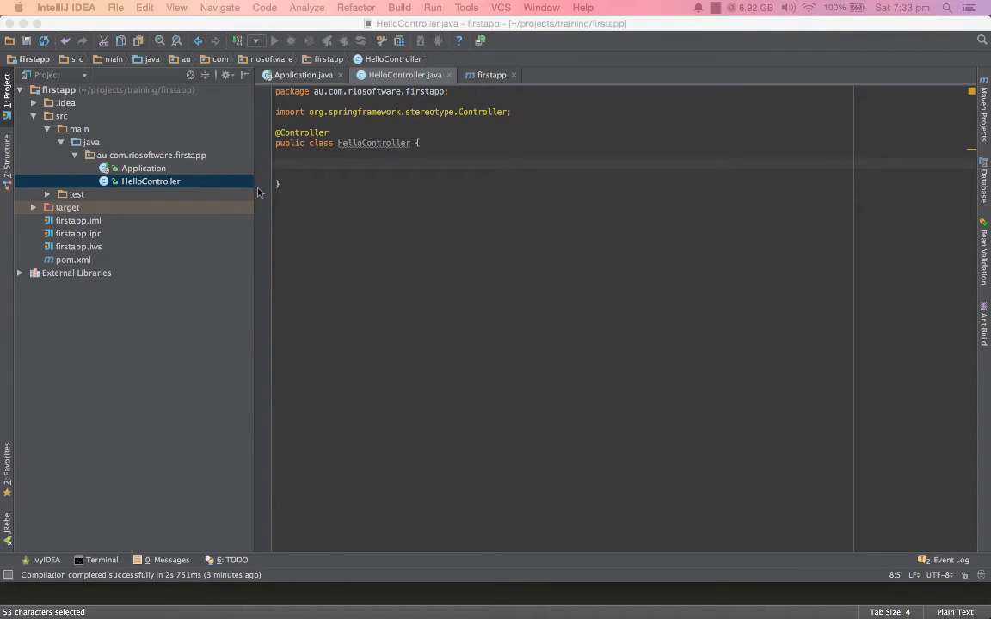
text(publis)
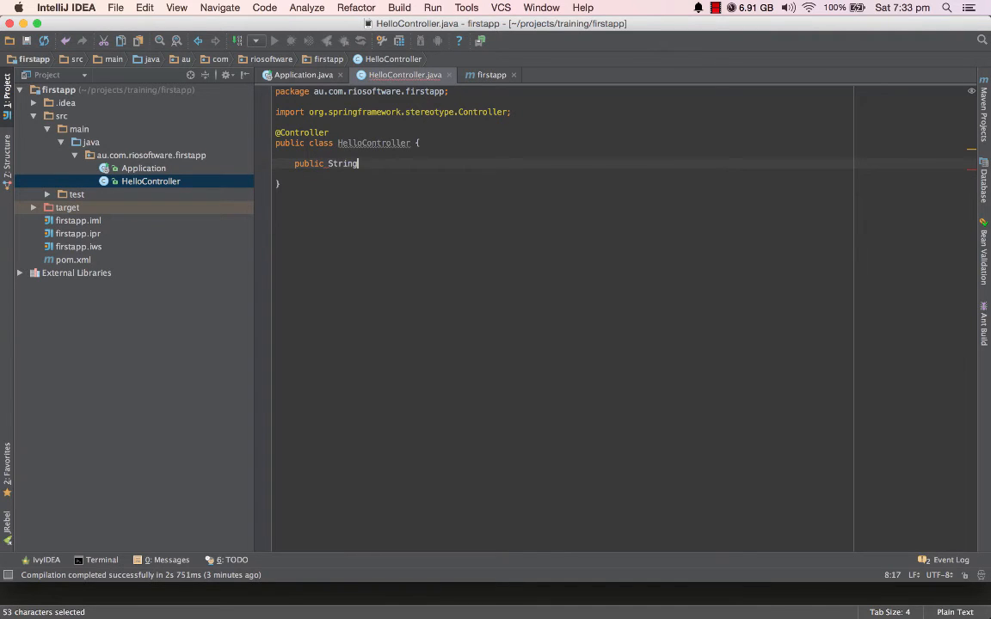
text(hello)
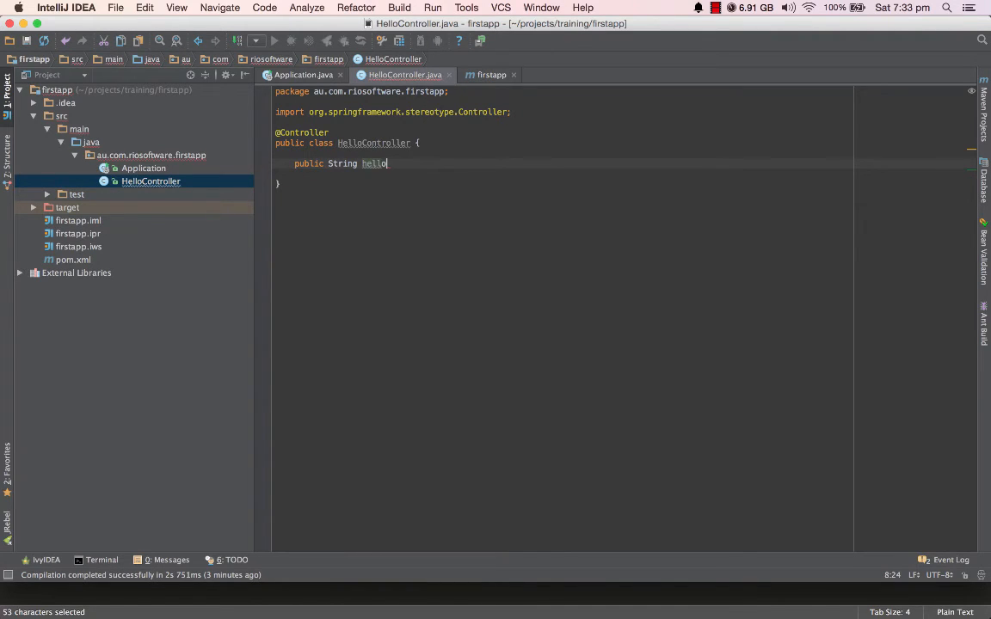
text(() {)
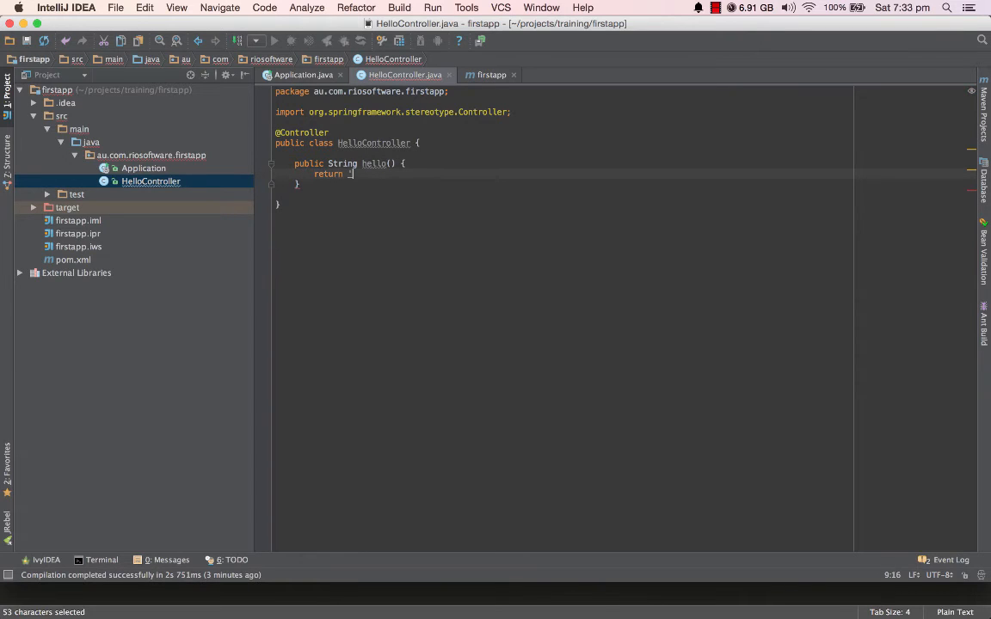
text(")
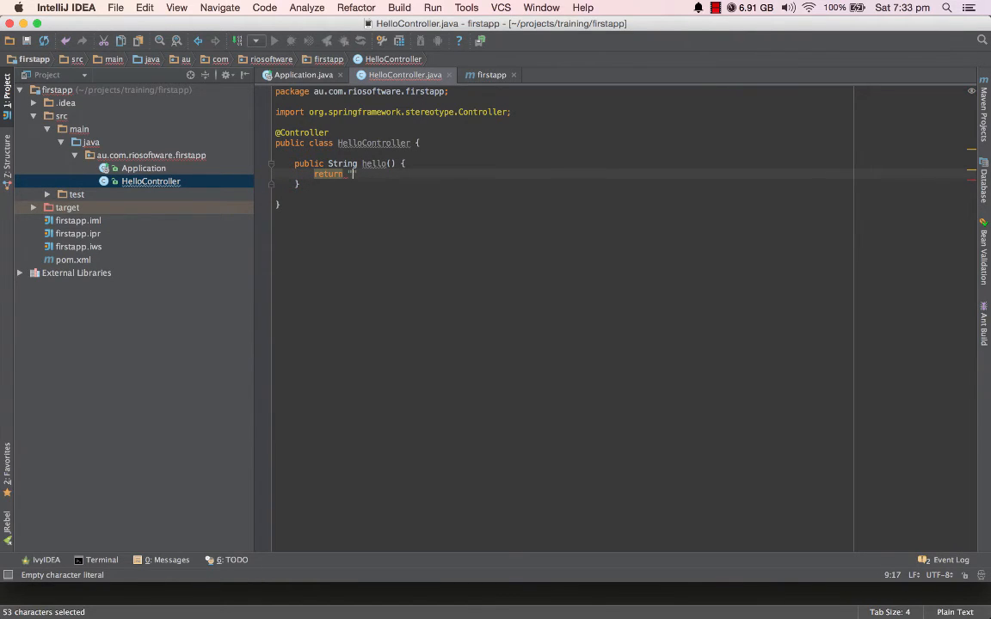
text(Hello World !)
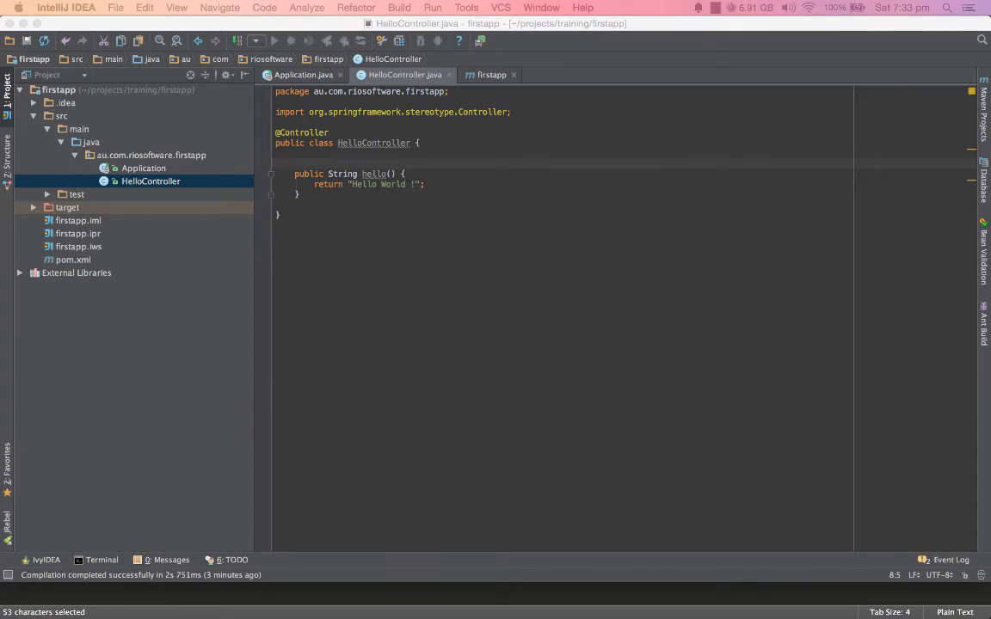
key(cmd+c)
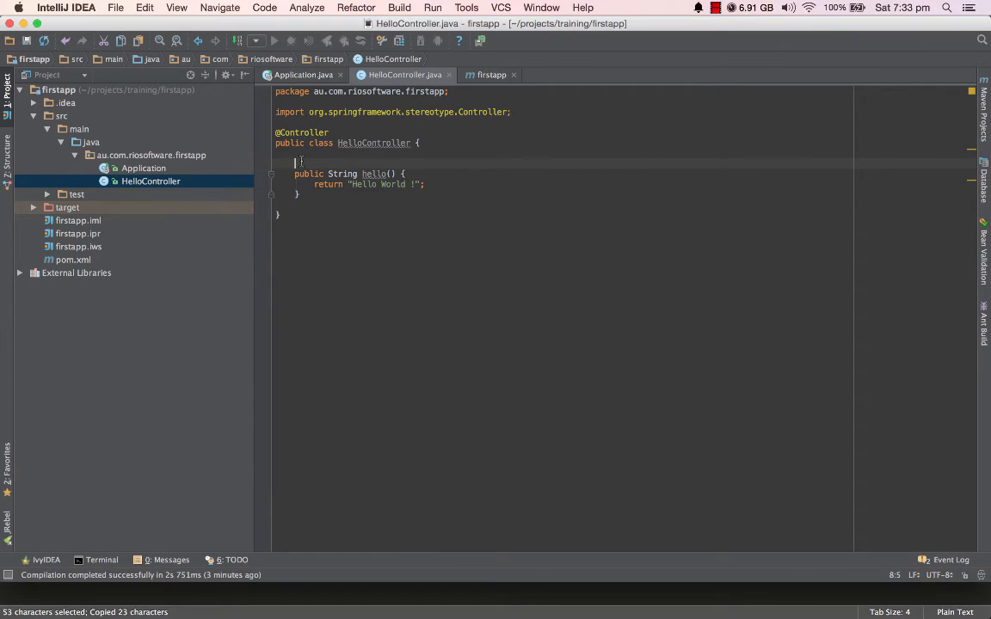
text(@RequestMapping("/)
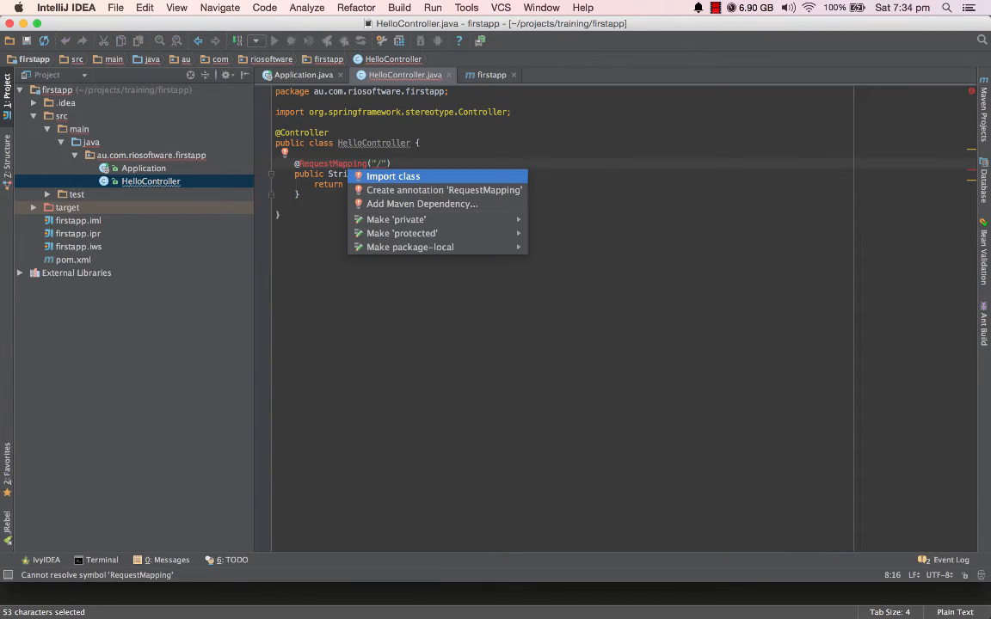
click(392, 176)
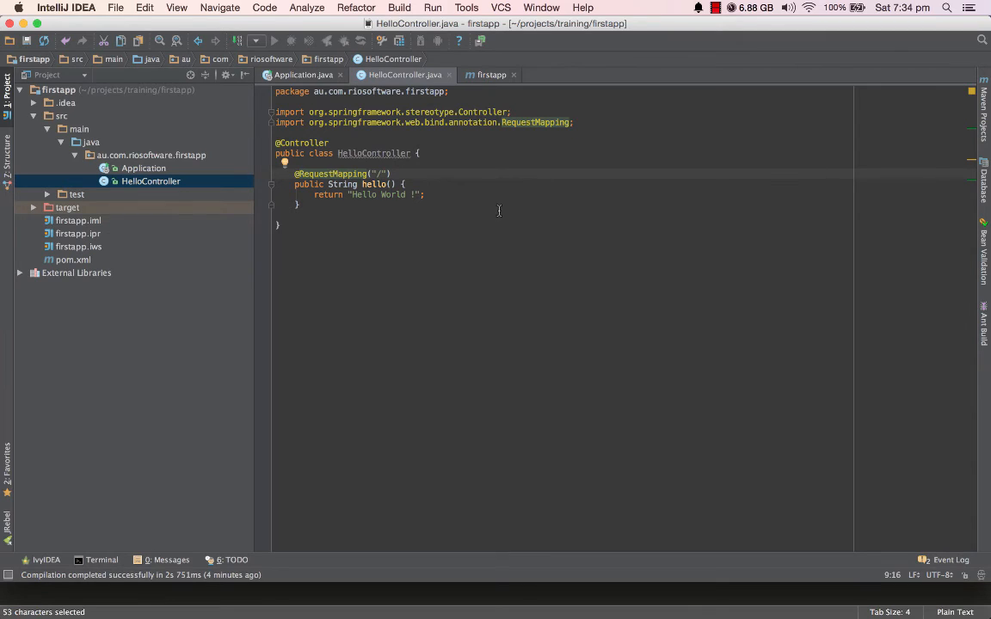
mouse_move(955, 118)
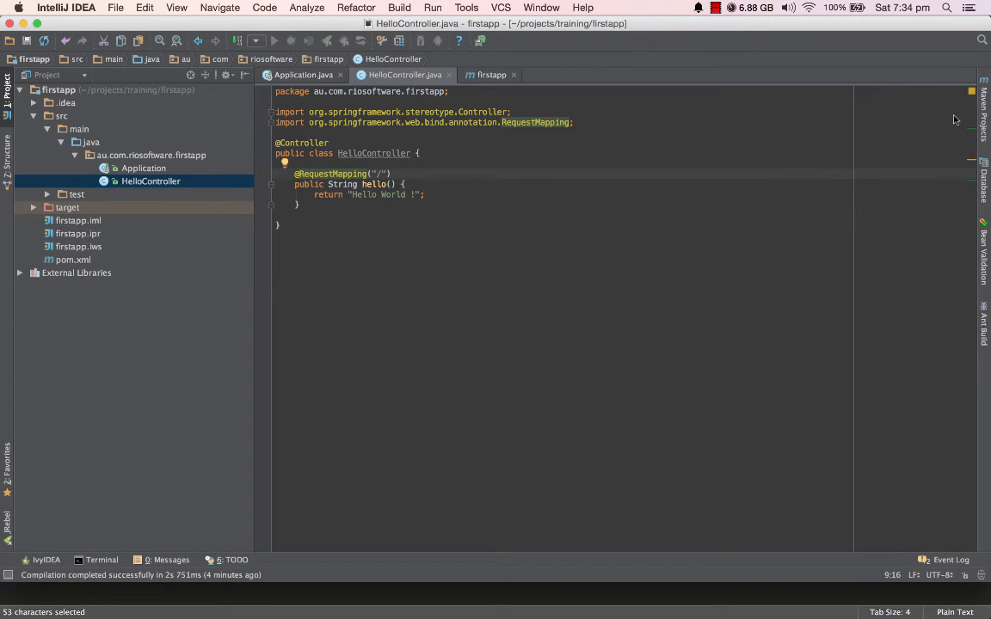
mouse_move(373, 153)
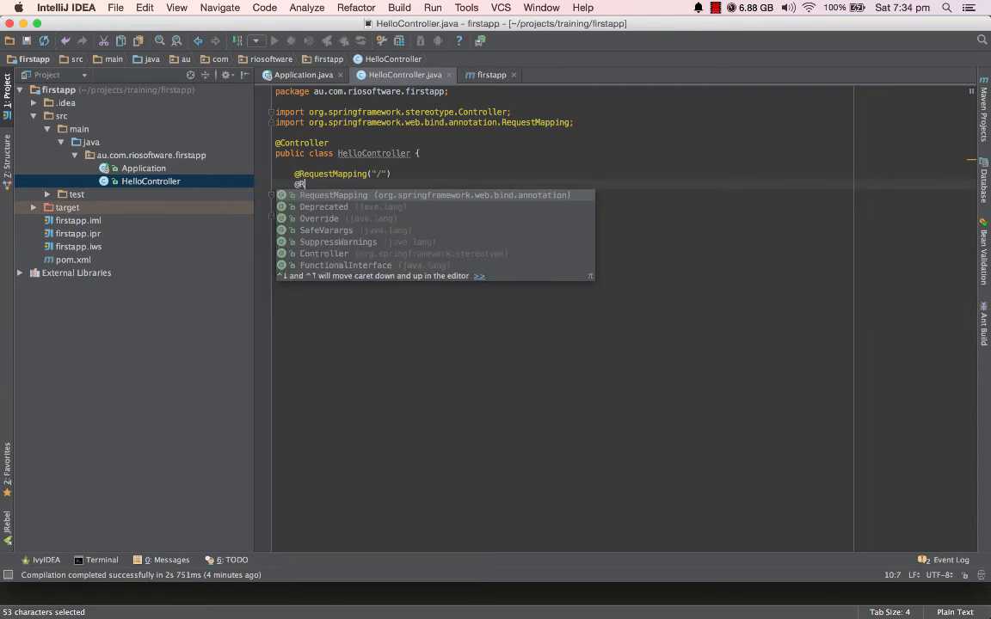
text(esponseBody)
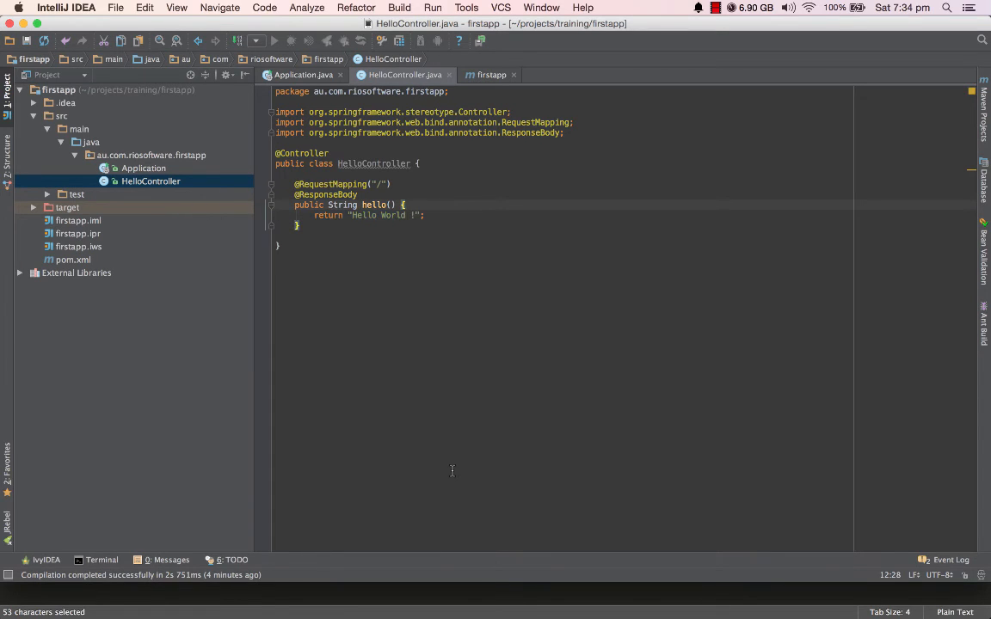
triple_click(362, 215)
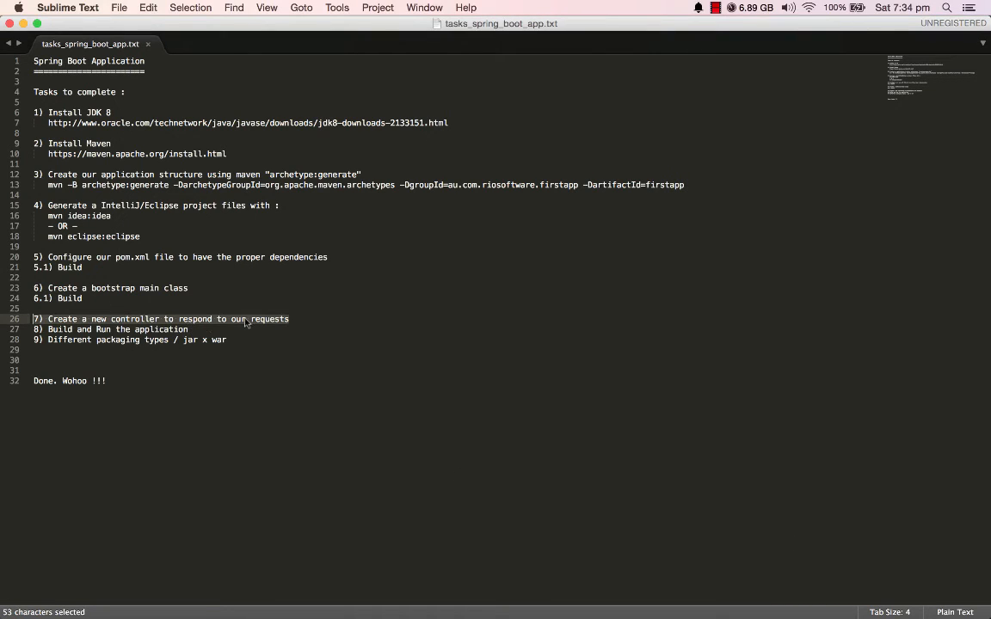
Advance past the controller task in the to-do list before returning to iTerm.
key(return)
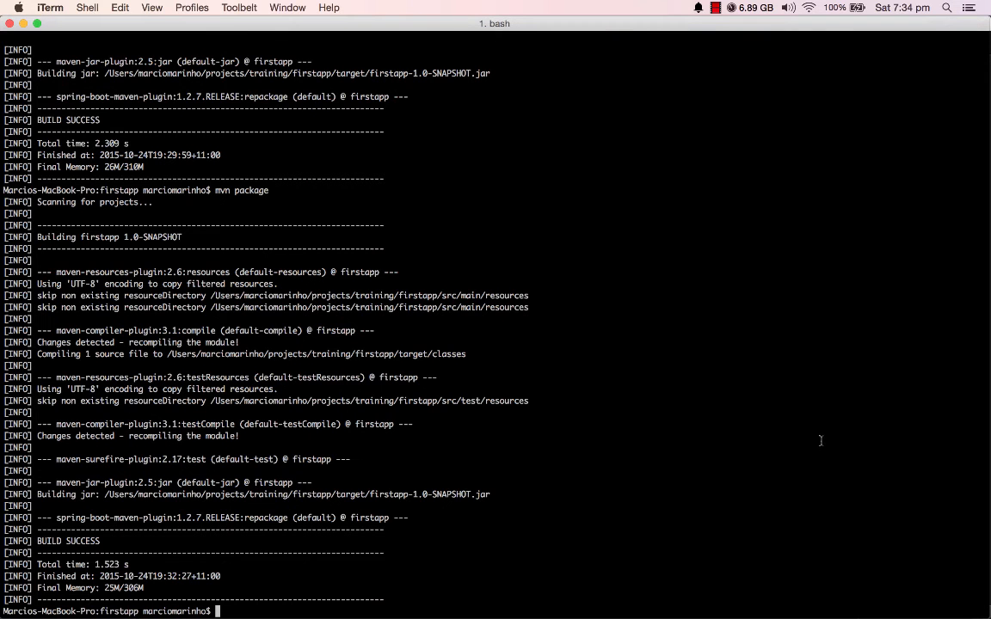
Run mvn package, then launch java -jar target/firstapp-1.0-SNAPSHOT.jar so Tomcat starts on 8080.
text(clear)
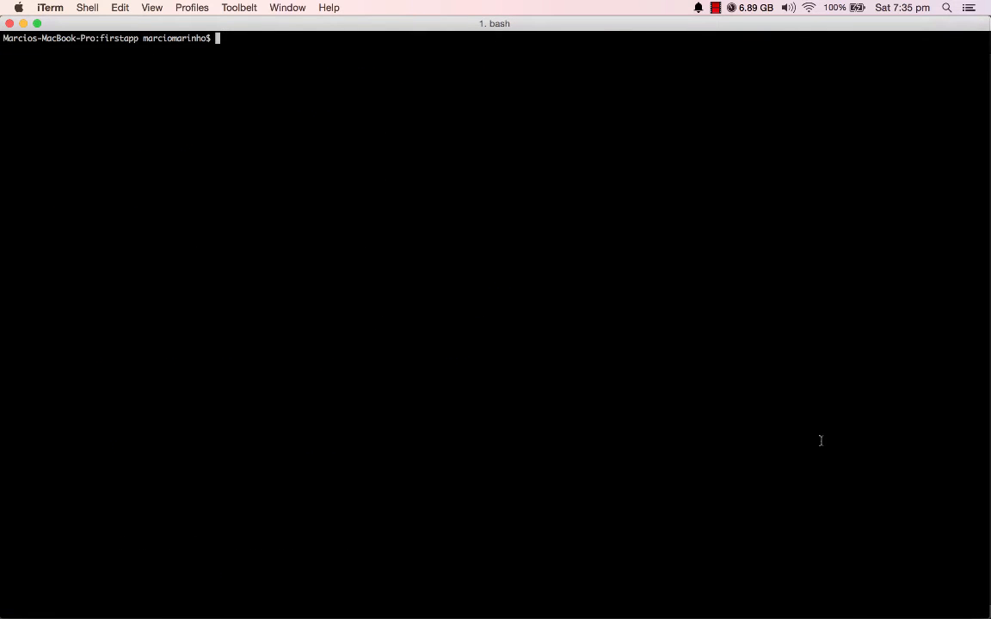
text(mvn package)
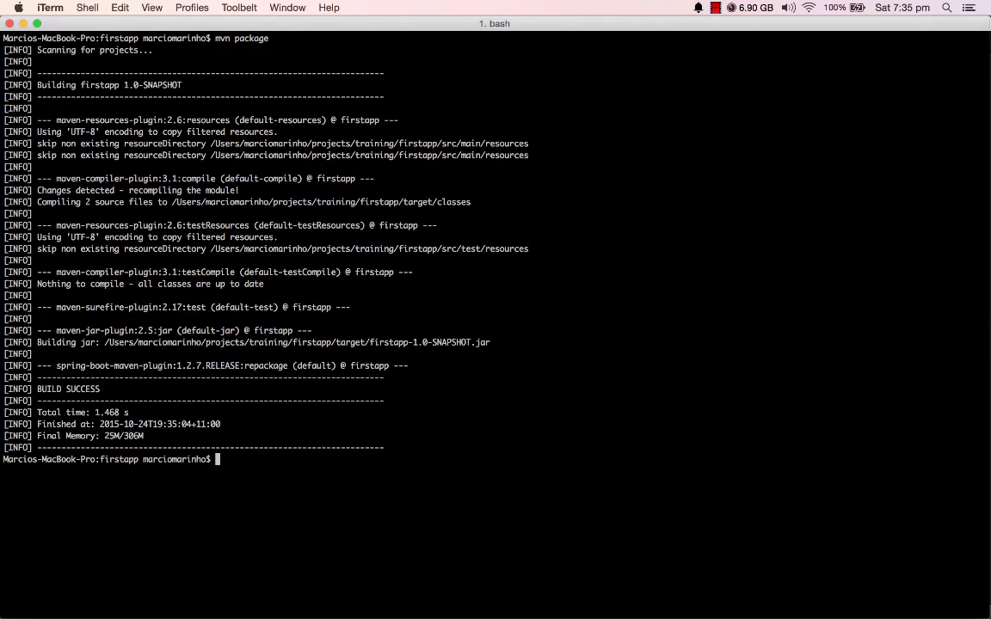
text(java)
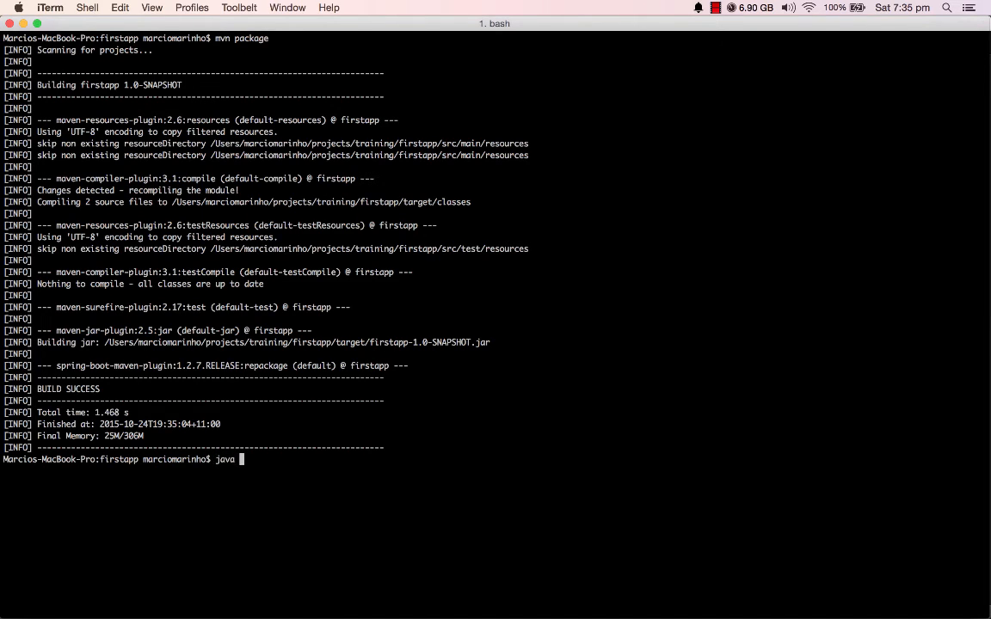
text(-jar)
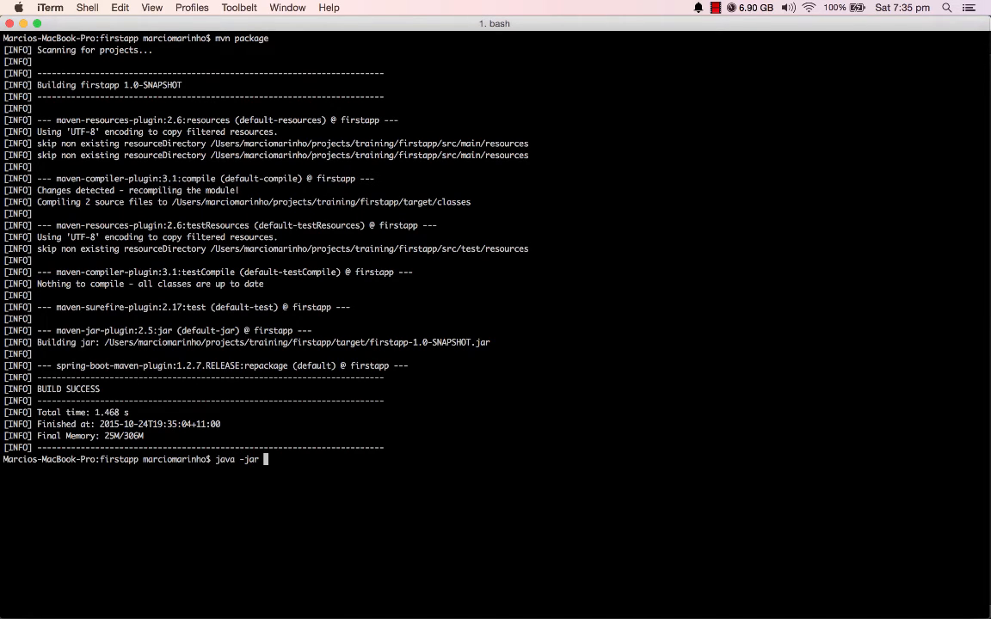
text(target/)
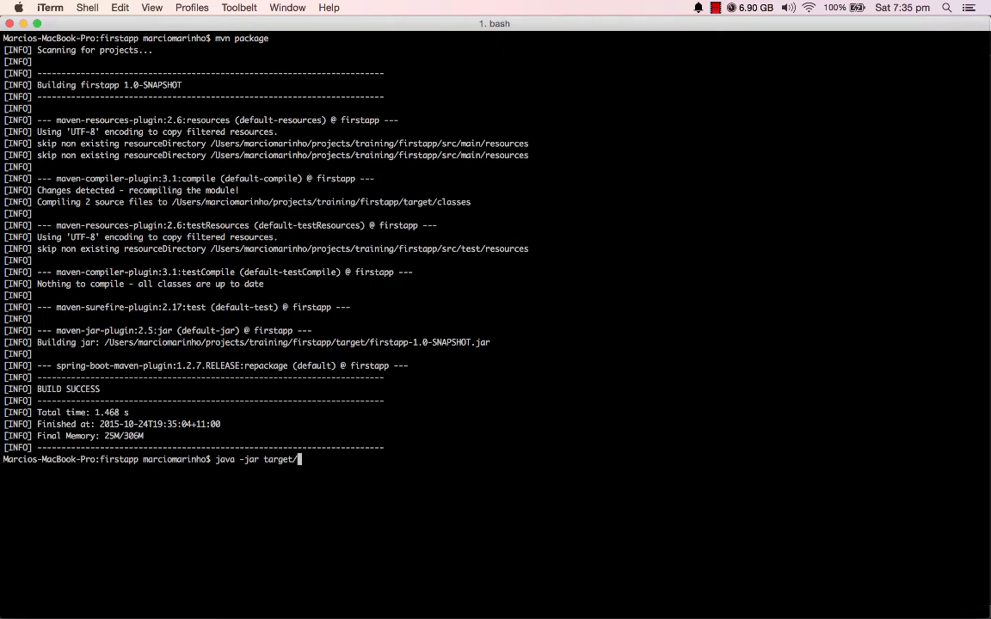
text(fir)
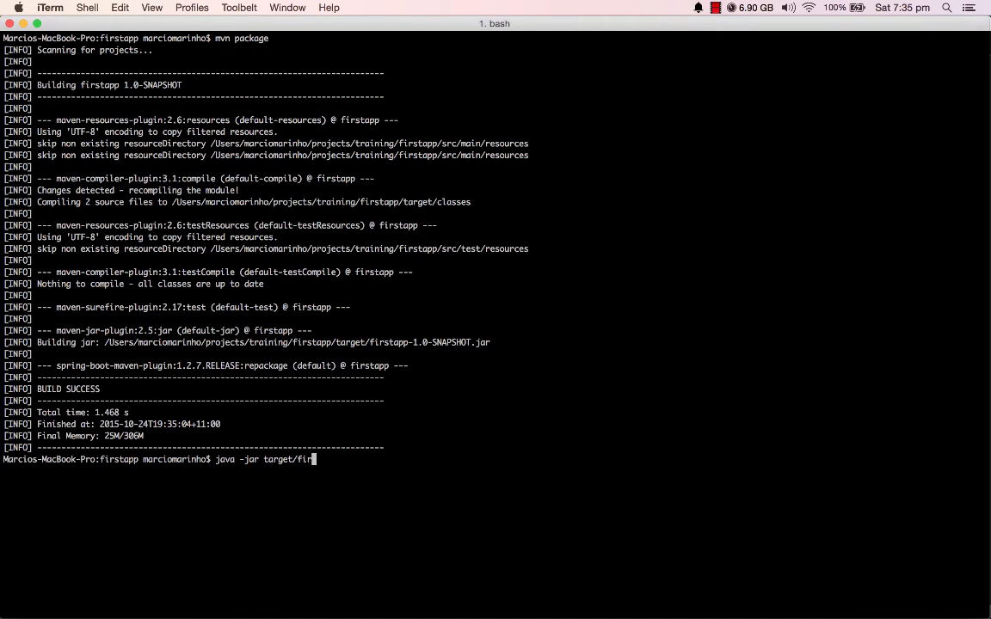
text(stapp-1.0-SNAPSHOT.jar)
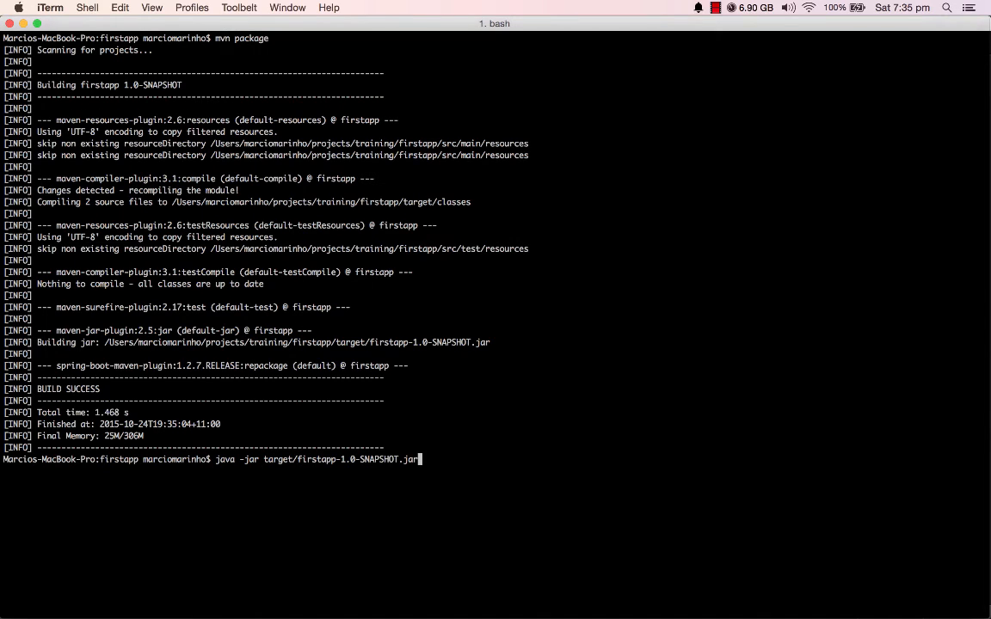
key(Return)
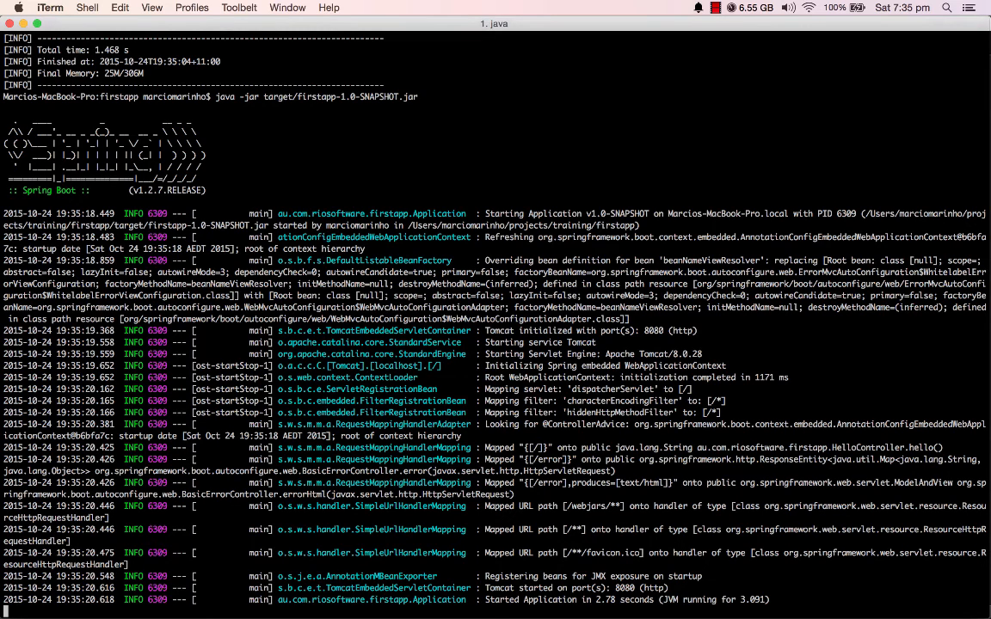
mouse_move(647, 516)
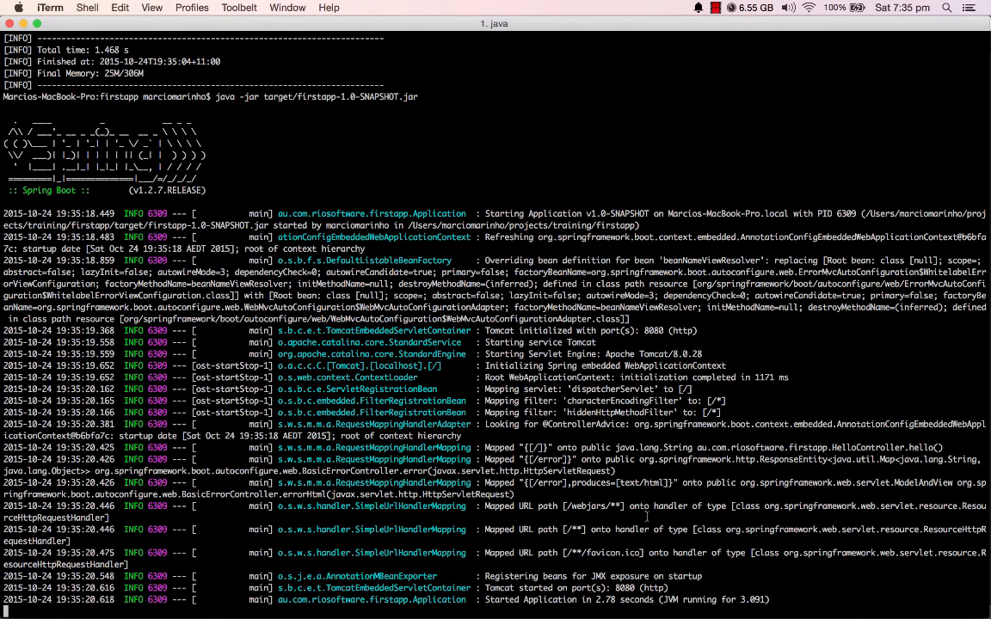
mouse_move(939, 10)
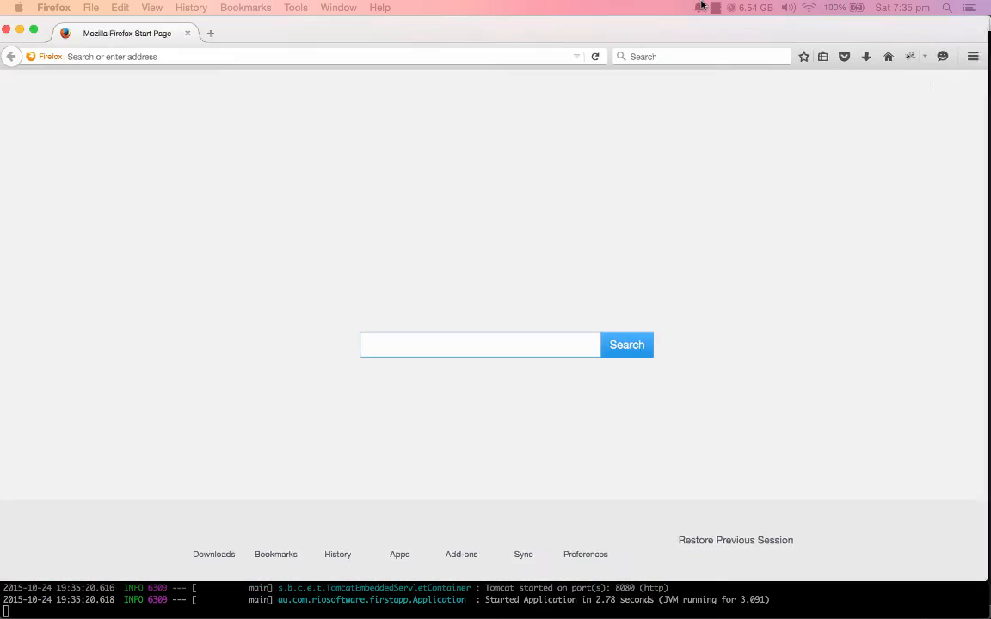
Load localhost:8080/ in Firefox to request the running firstapp.
click(210, 32)
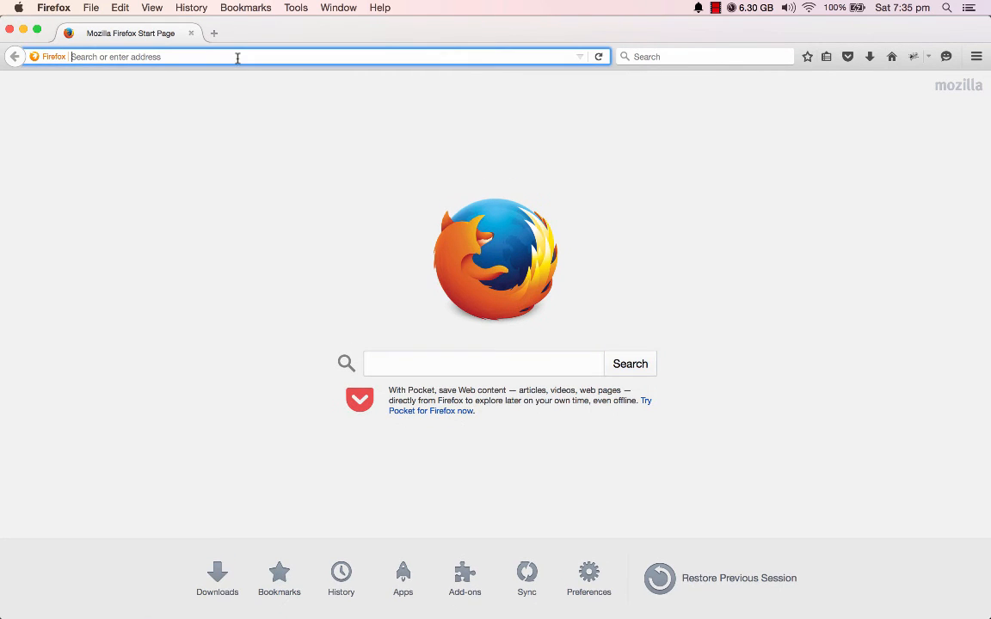
text(http://localhost/)
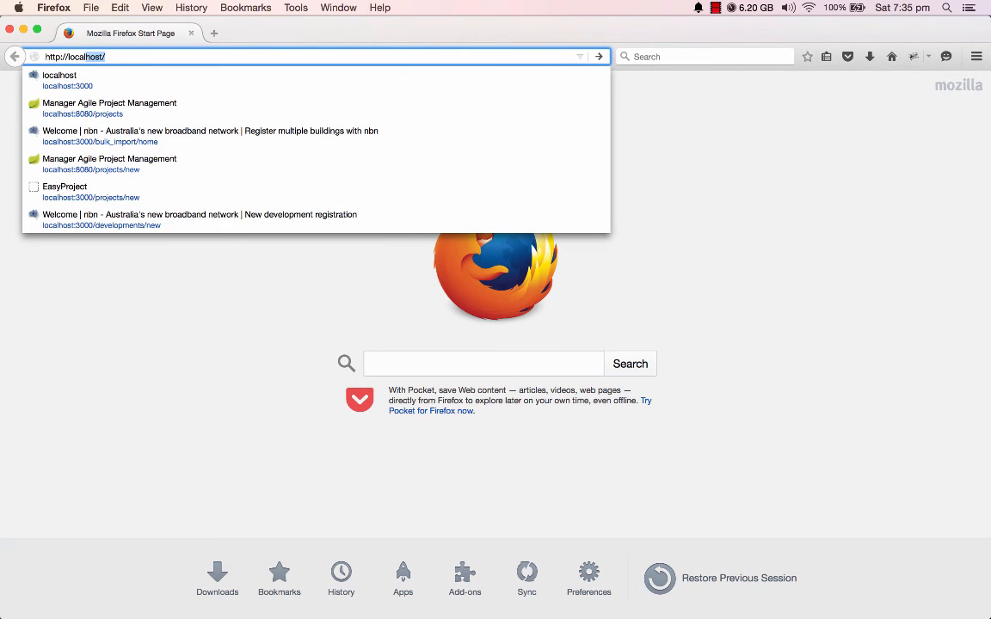
text(localhost:3000)
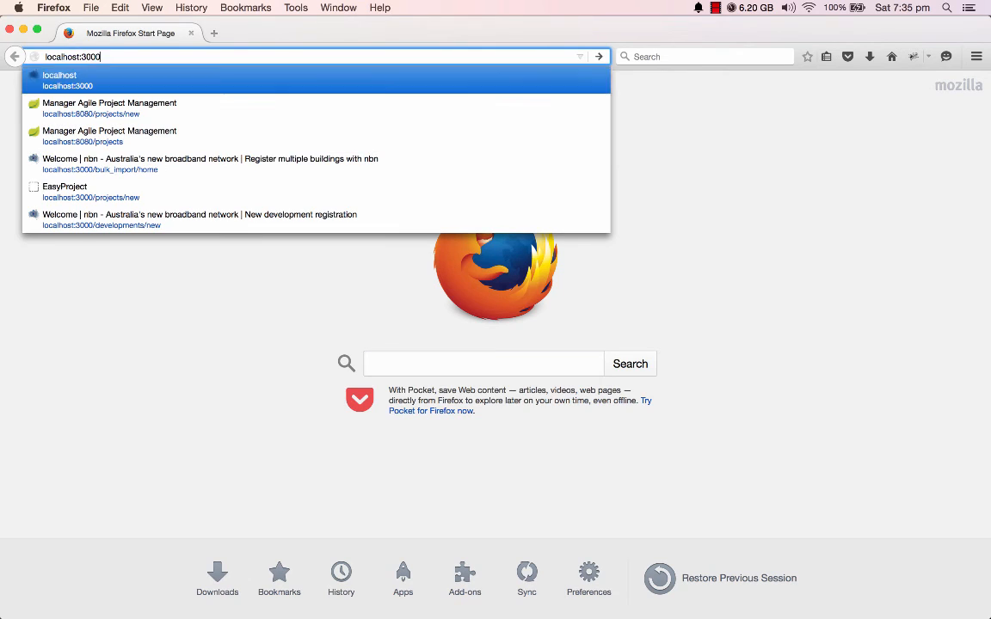
text(localhost:8080/)
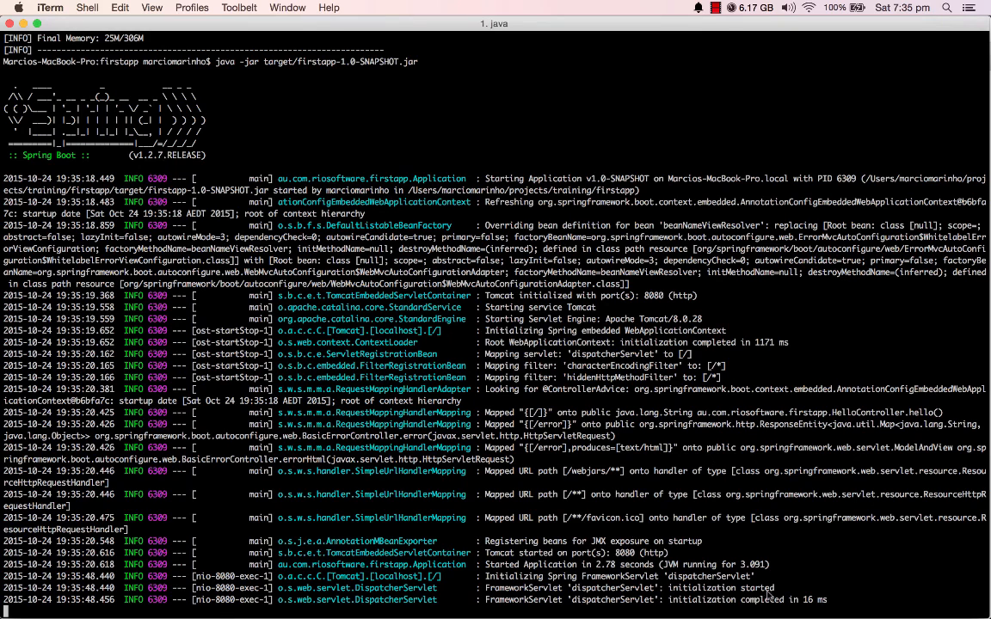
mouse_move(439, 576)
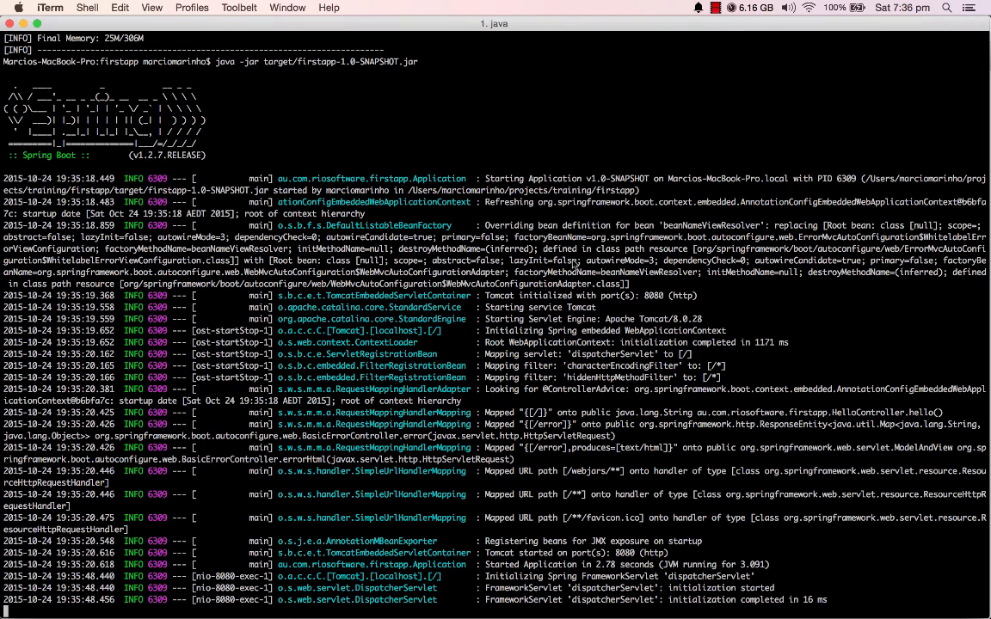
mouse_move(205, 77)
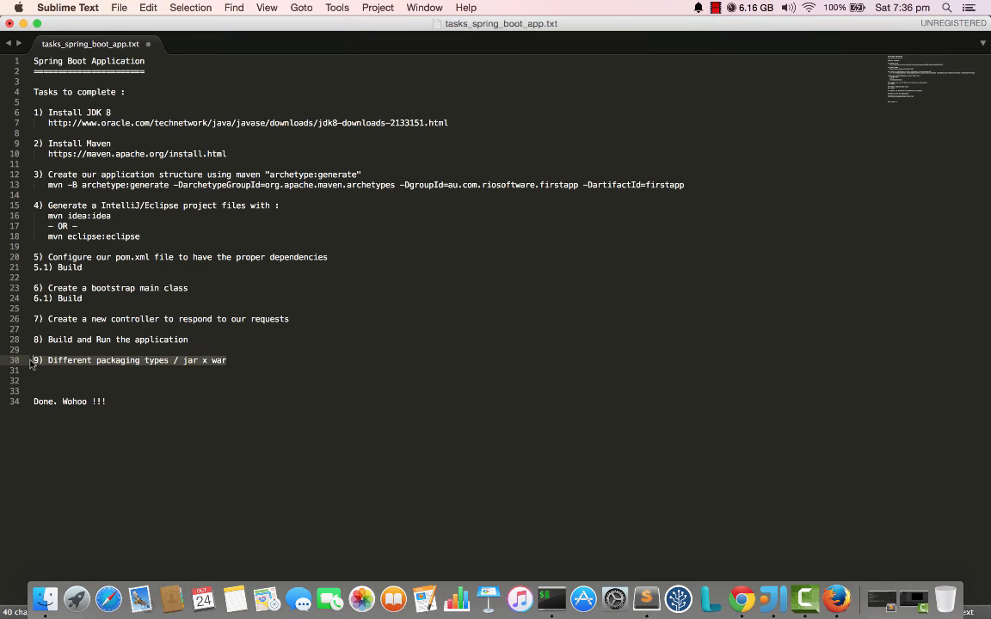
mouse_move(772, 599)
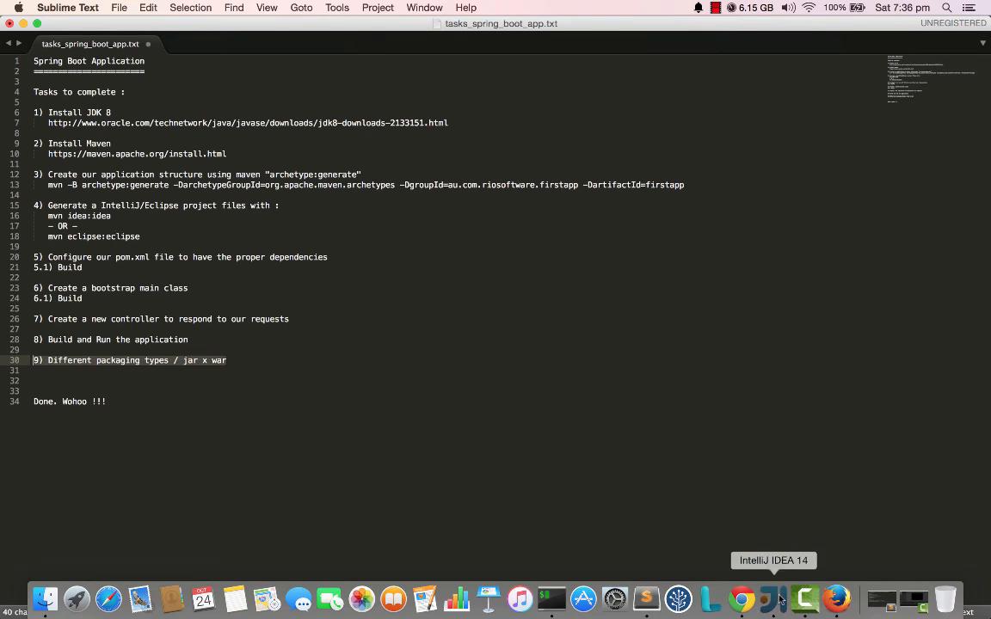
Bring IntelliJ IDEA with firstapp's pom.xml to the front from the Dock.
click(773, 599)
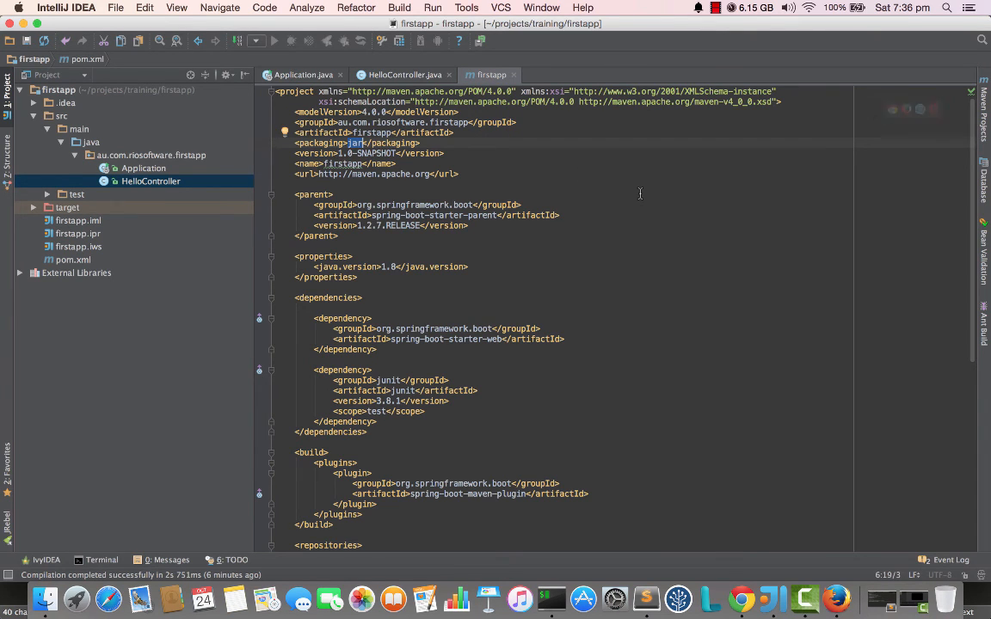
mouse_move(550, 599)
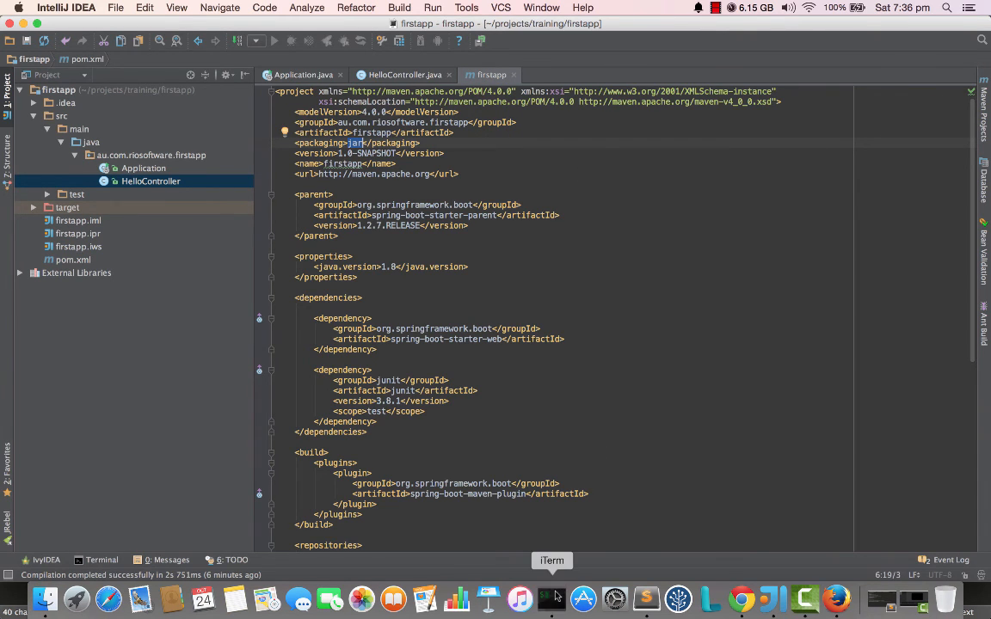
Return to the iTerm terminal where the firstapp jar is running on port 8080.
click(550, 599)
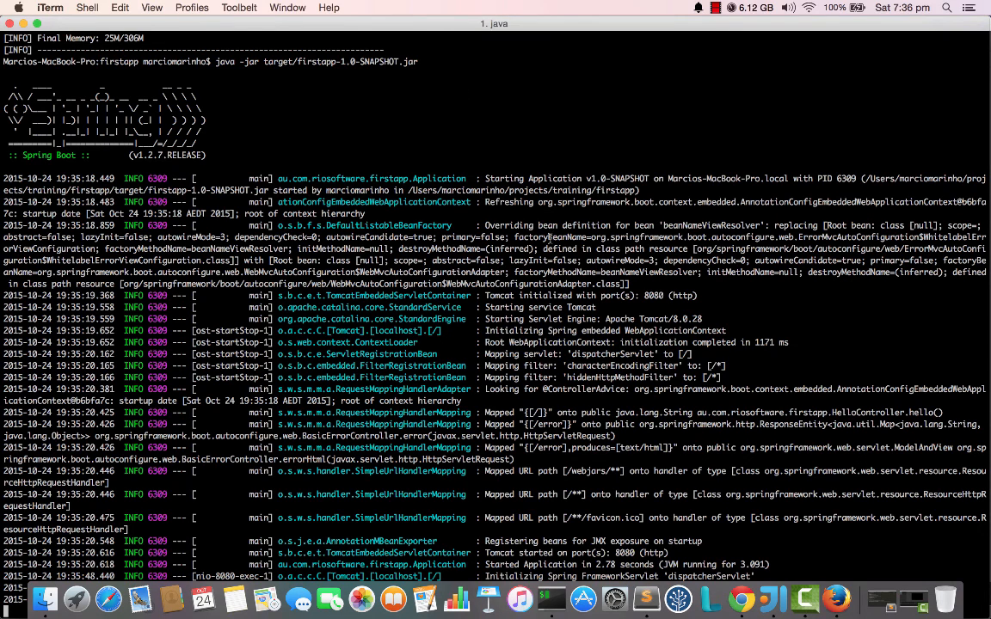
Stop the running firstapp Spring Boot server with Ctrl+C in iTerm.
scroll(down, 3)
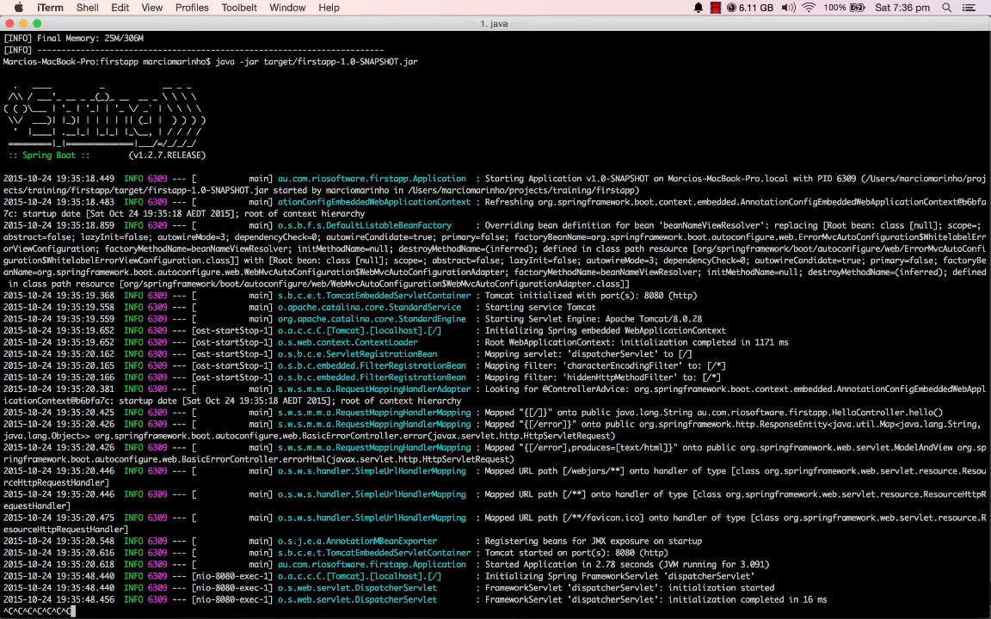
key(ctrl+c)
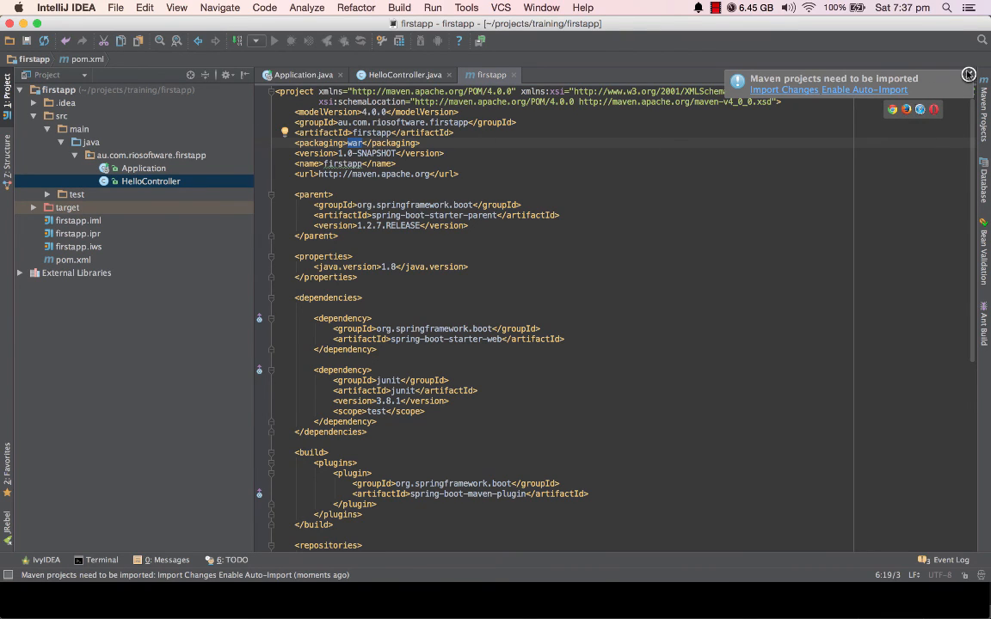
Dismiss the Maven import prompt, add the provided-scope spring-boot-starter-tomcat dependency, and go to iTerm.
click(969, 74)
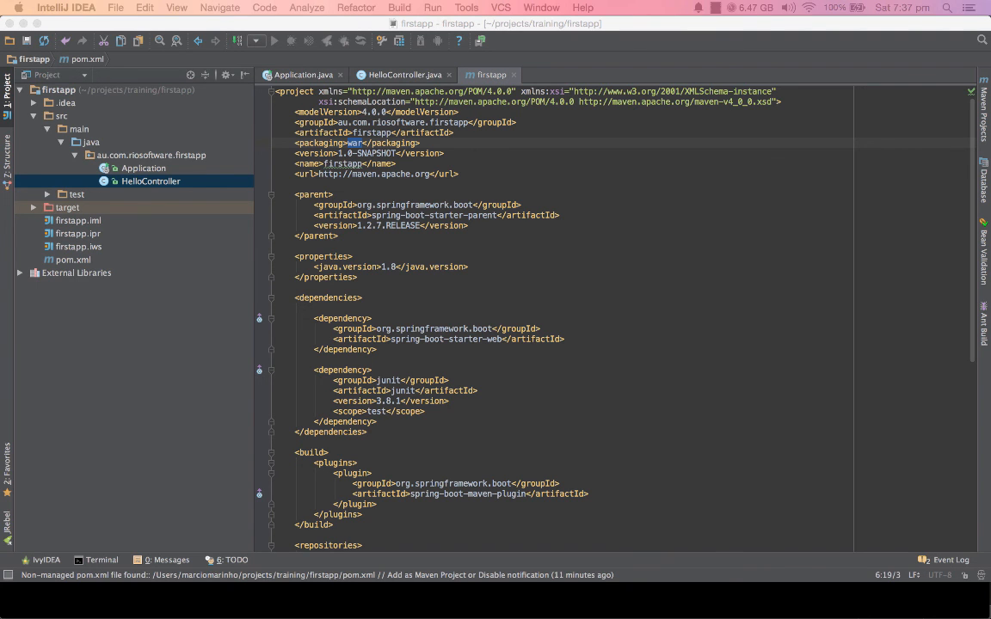
scroll(down, 3)
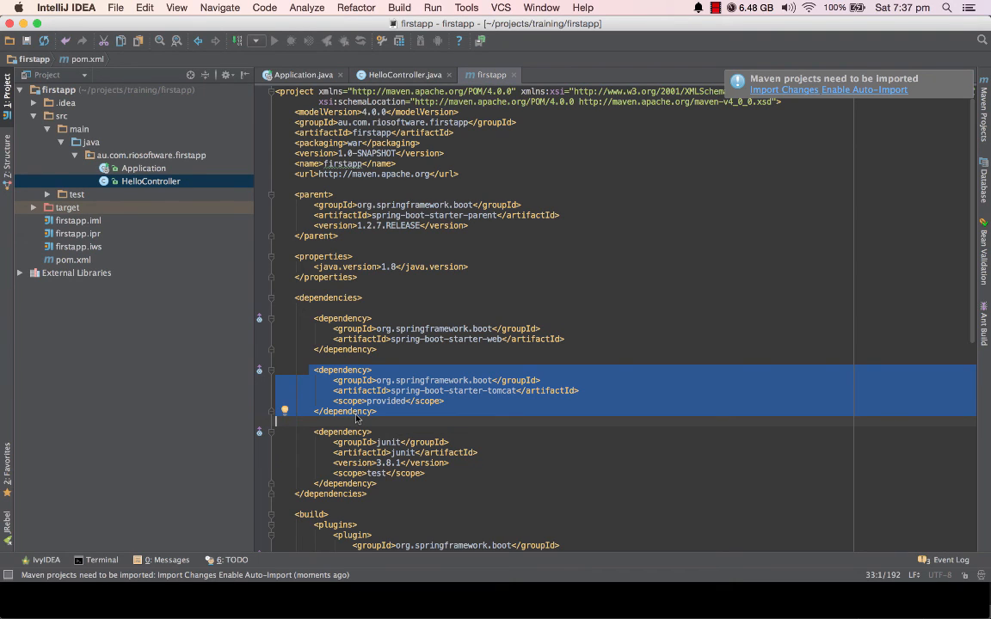
click(375, 390)
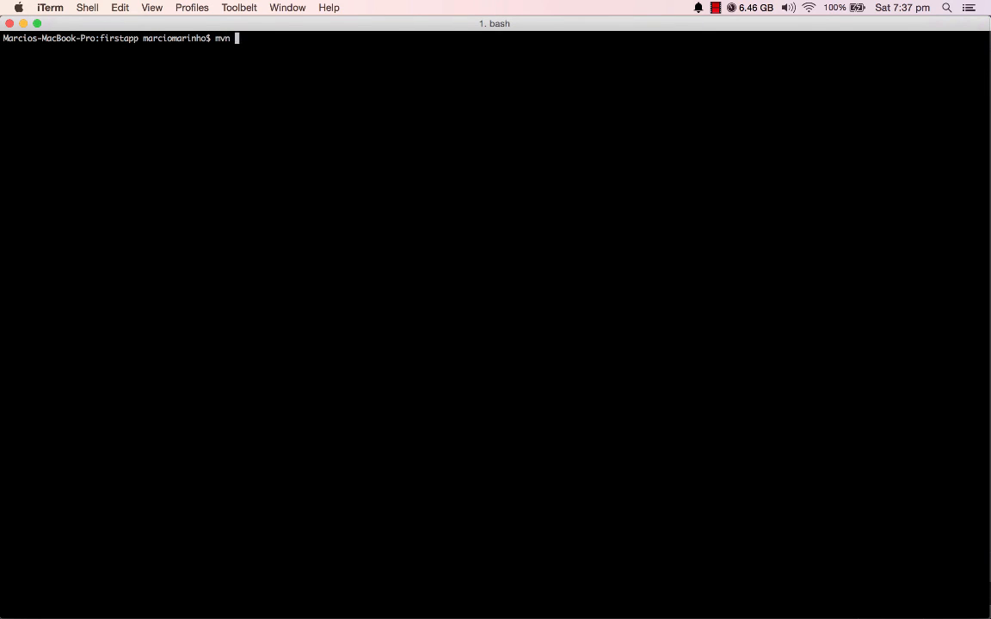
Run mvn clean package to build firstapp-1.0-SNAPSHOT.war and mark the 'Building war' line.
text(clean package)
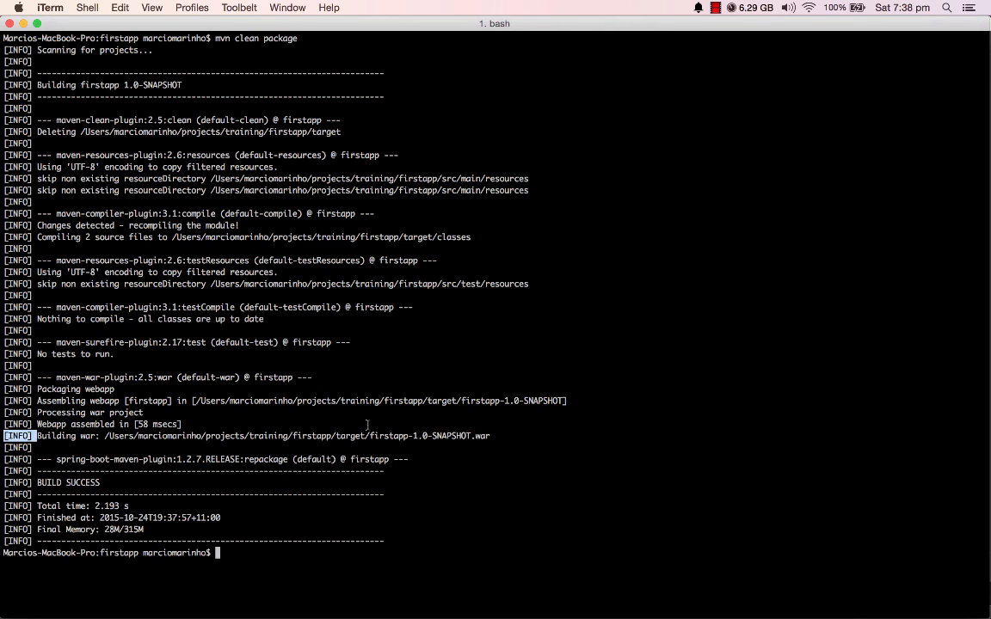
triple_click(258, 437)
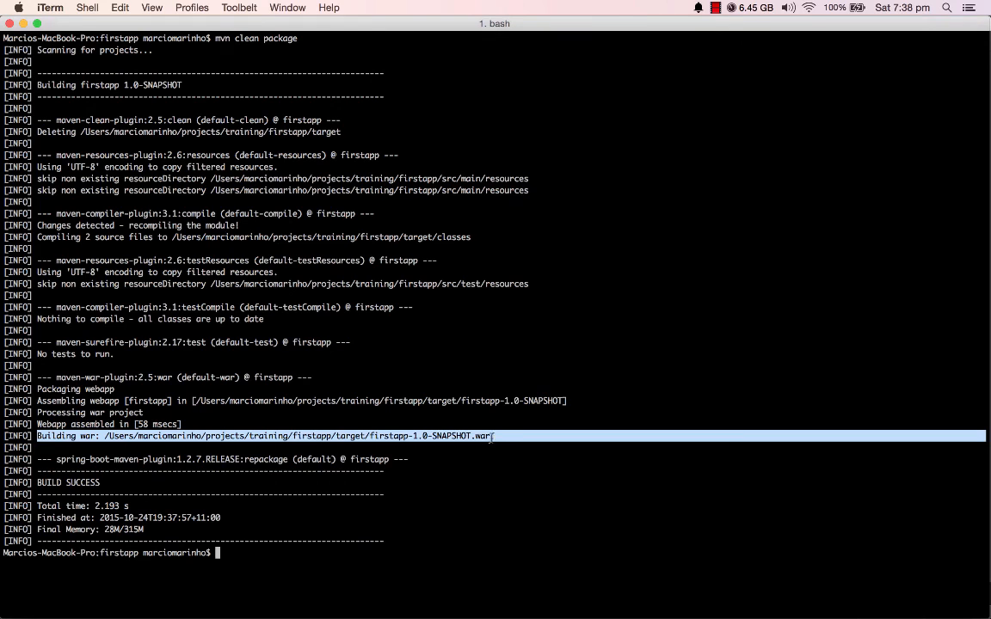